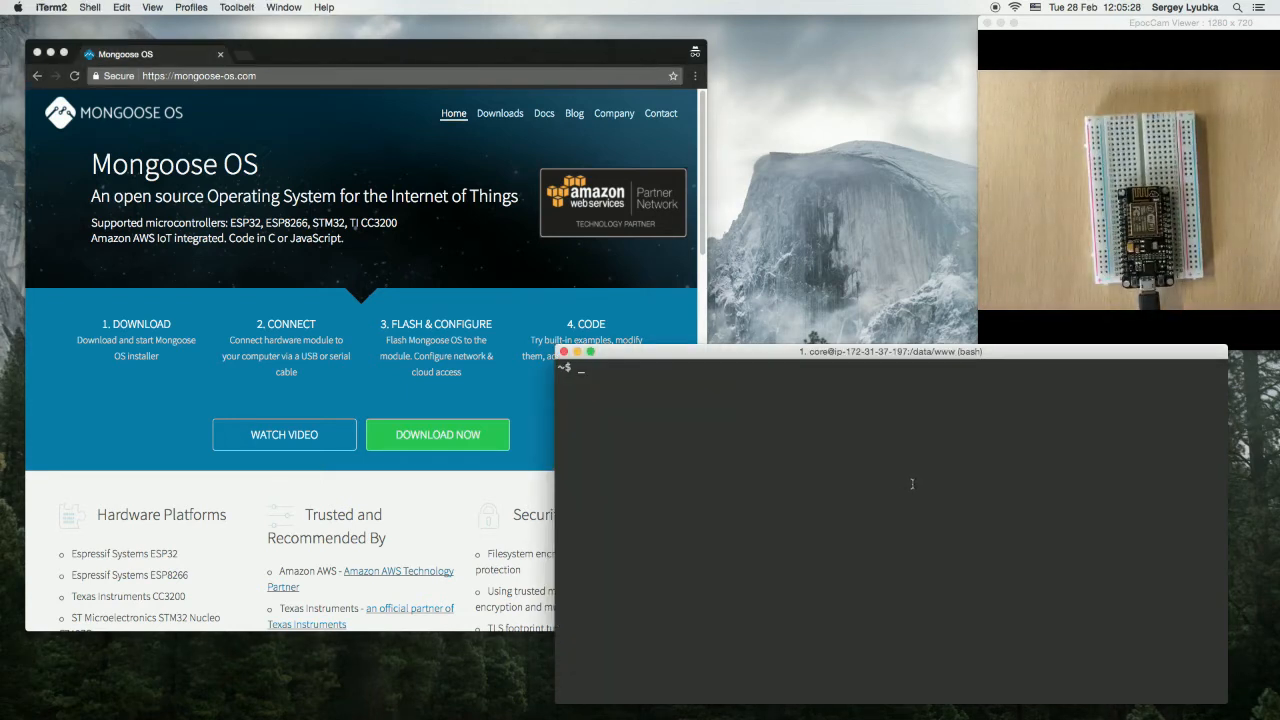
Step: Flash the ESP8266 board with mos flash esp8266, then start the mos Web UI
{"action": "type", "text": "mos flash"}
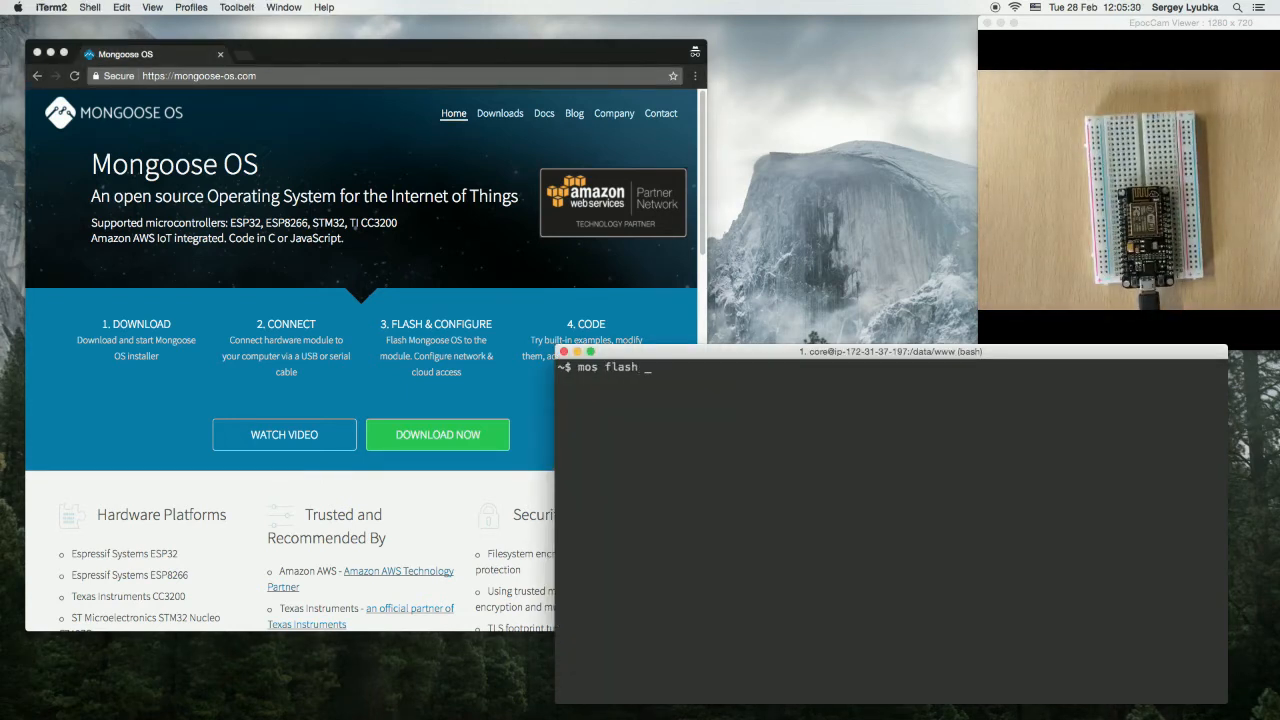
{"action": "type", "text": "mos-esp"}
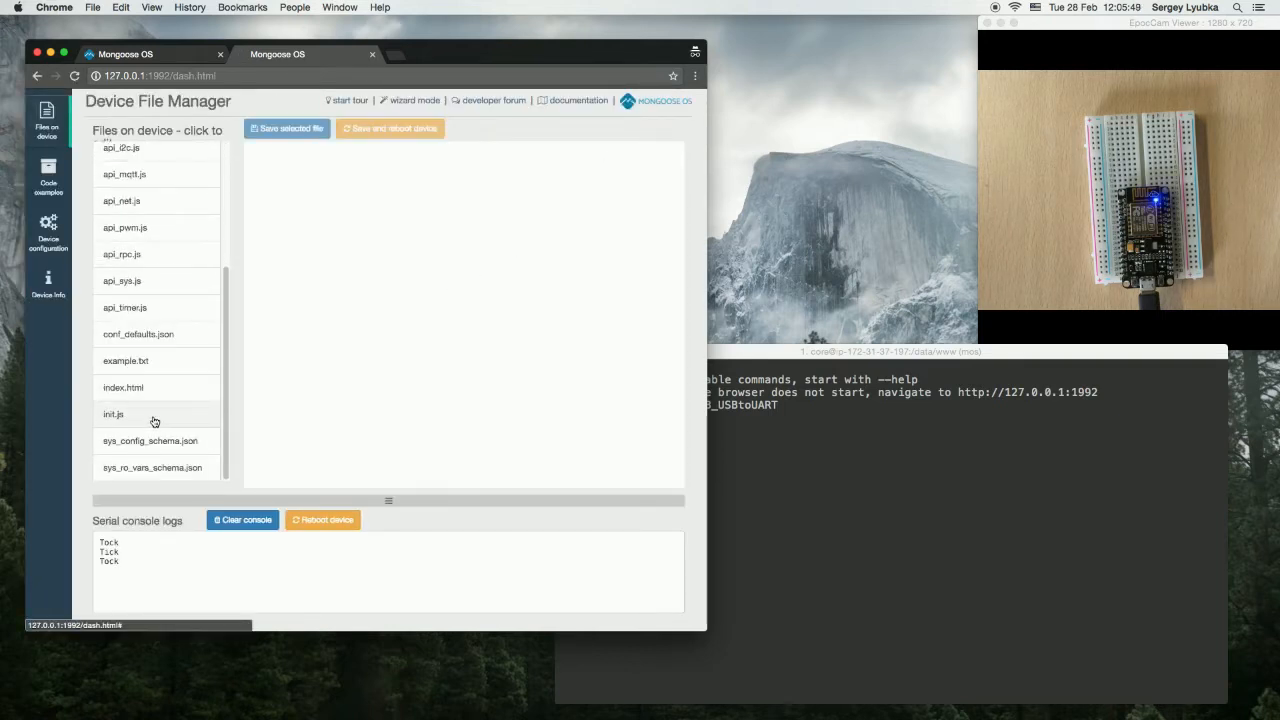
Step: Open init.js from the device file list
{"action": "left_click", "coordinate": [113, 414]}
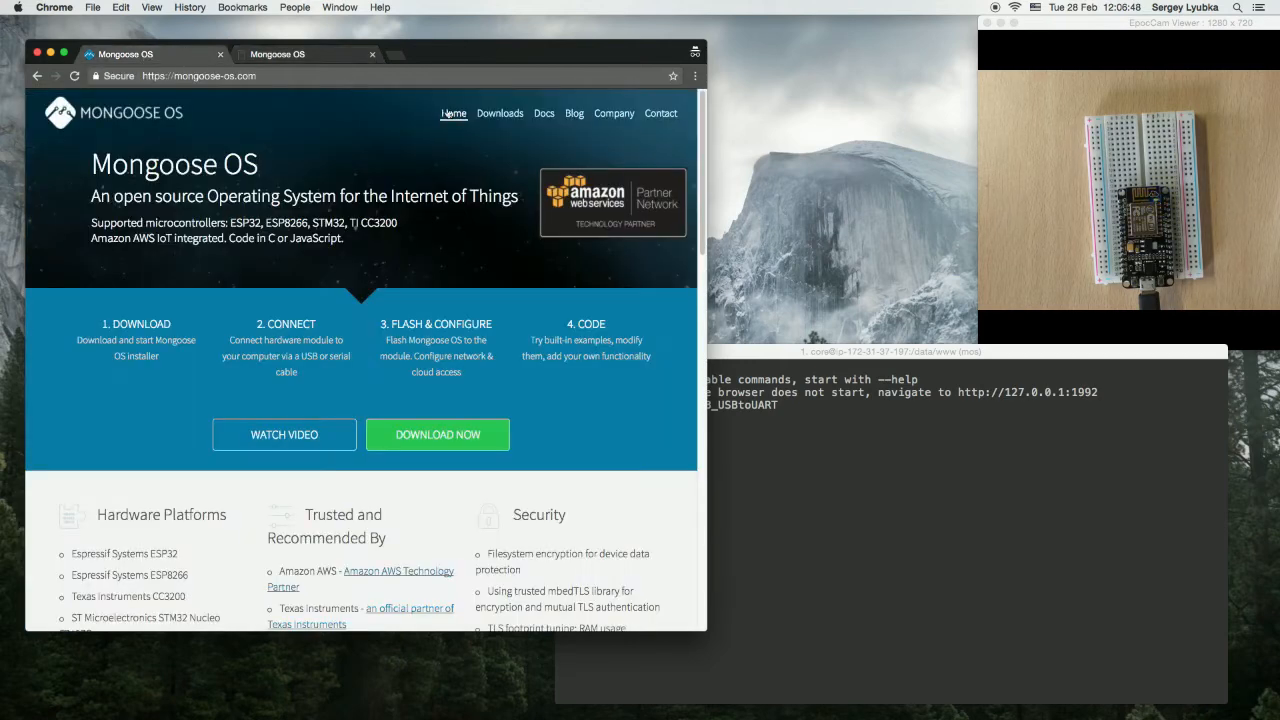
Step: Open the RPC docs page and select the Sum handler example for init.js
{"action": "left_click", "coordinate": [544, 113]}
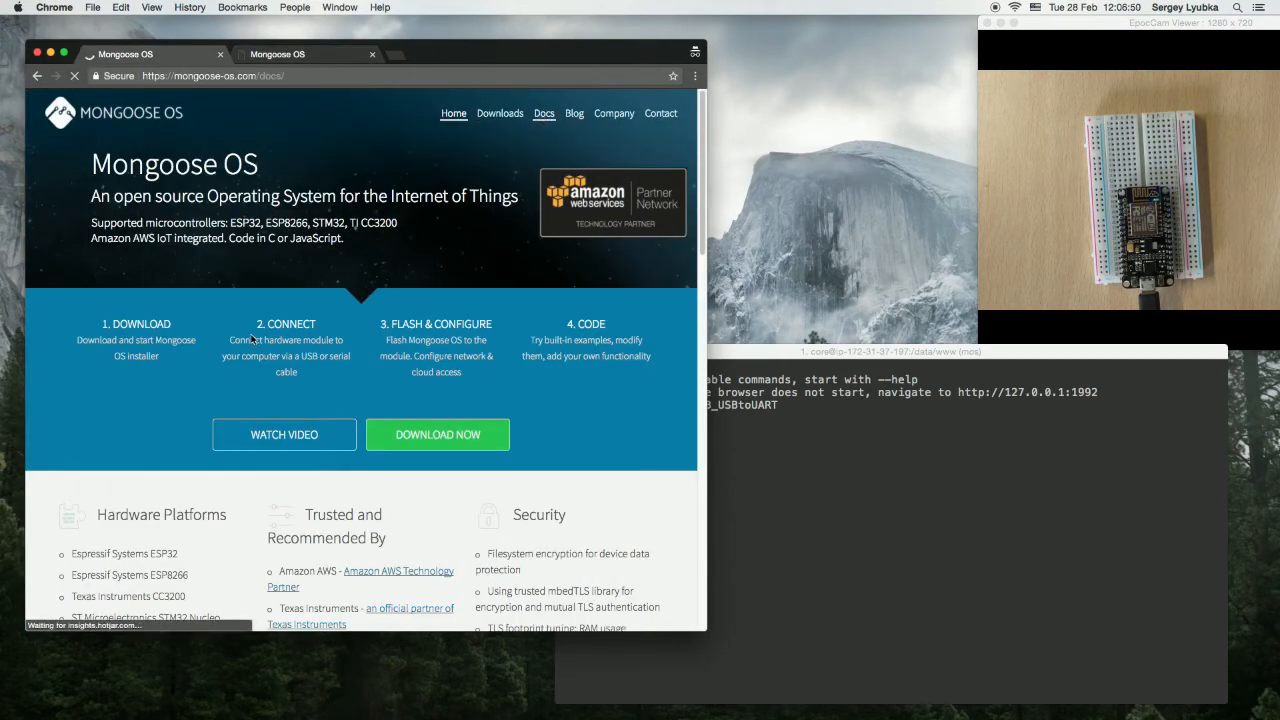
{"action": "left_click", "coordinate": [544, 111]}
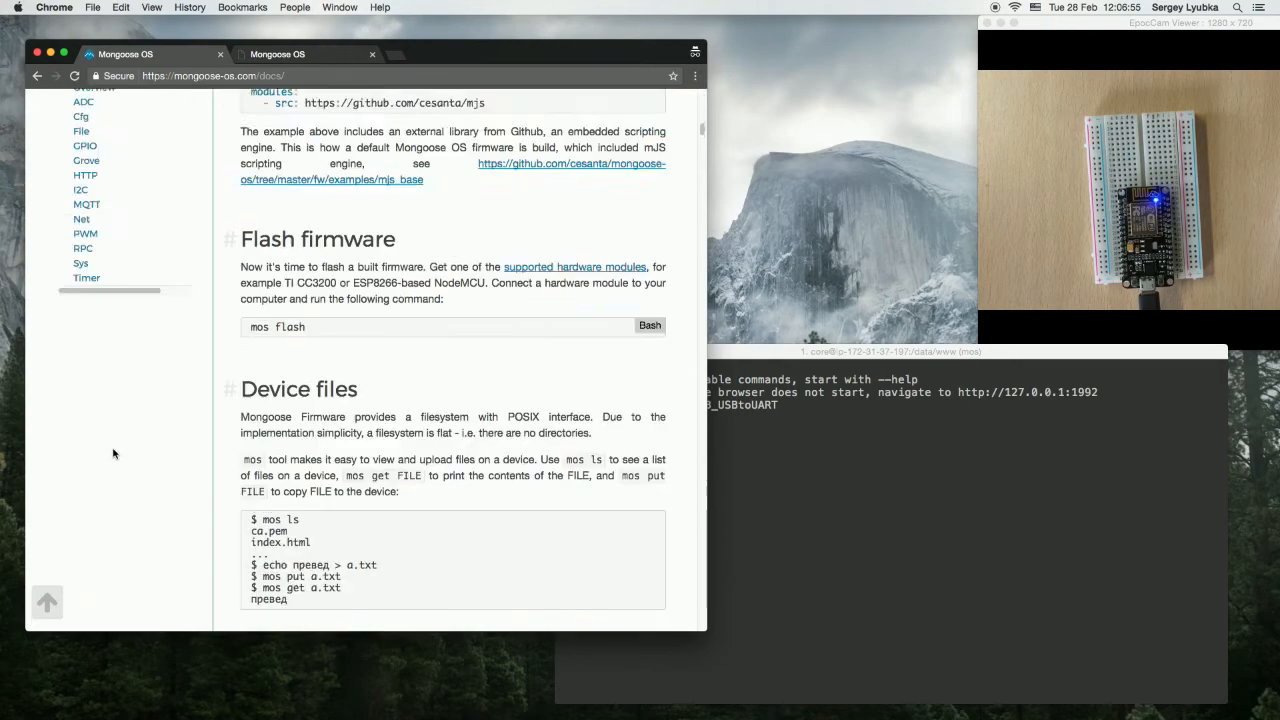
{"action": "left_click", "coordinate": [83, 248]}
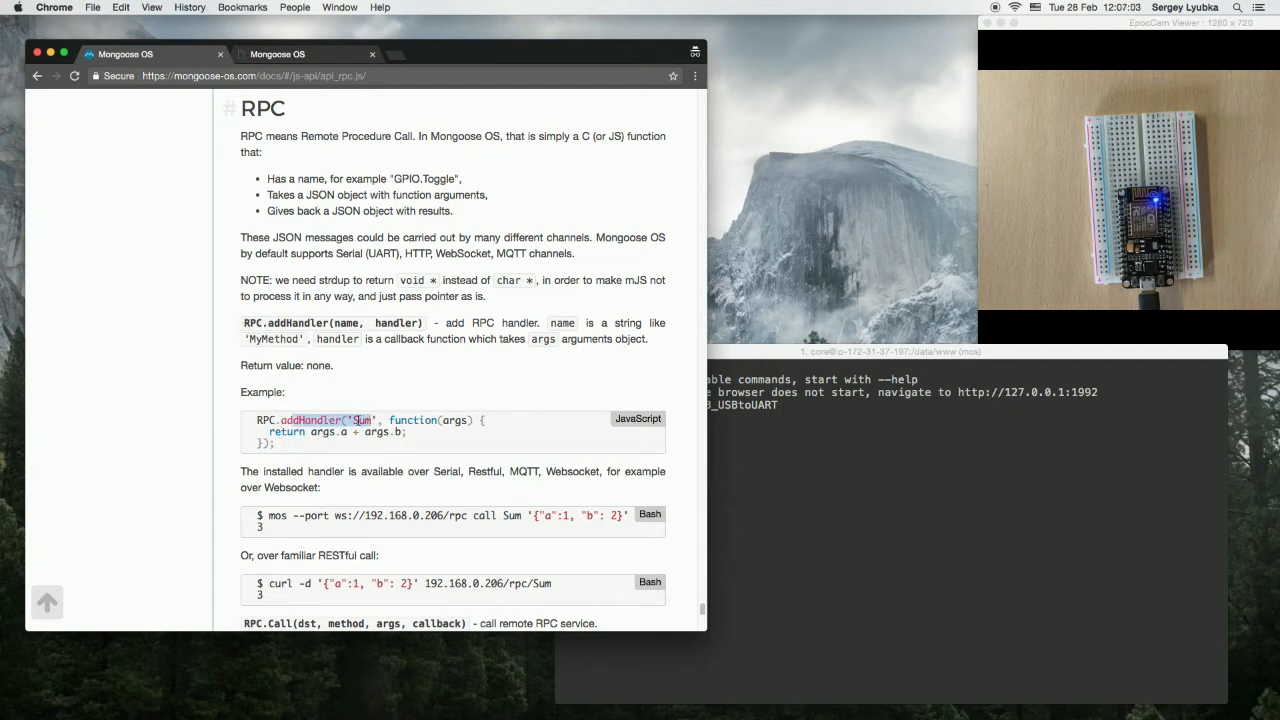
{"action": "double_click", "coordinate": [362, 419]}
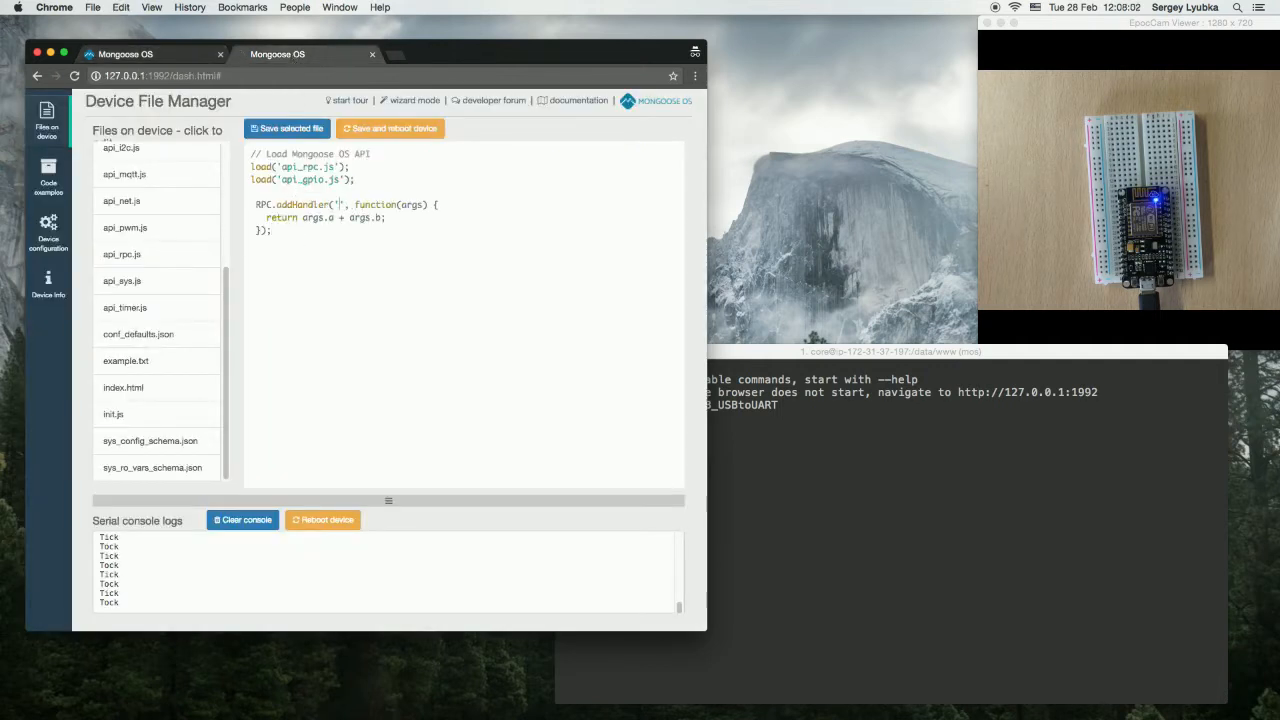
Step: Rename the handler to Control, write args.state to LED pin 2, save and reboot
{"action": "type", "text": "Control"}
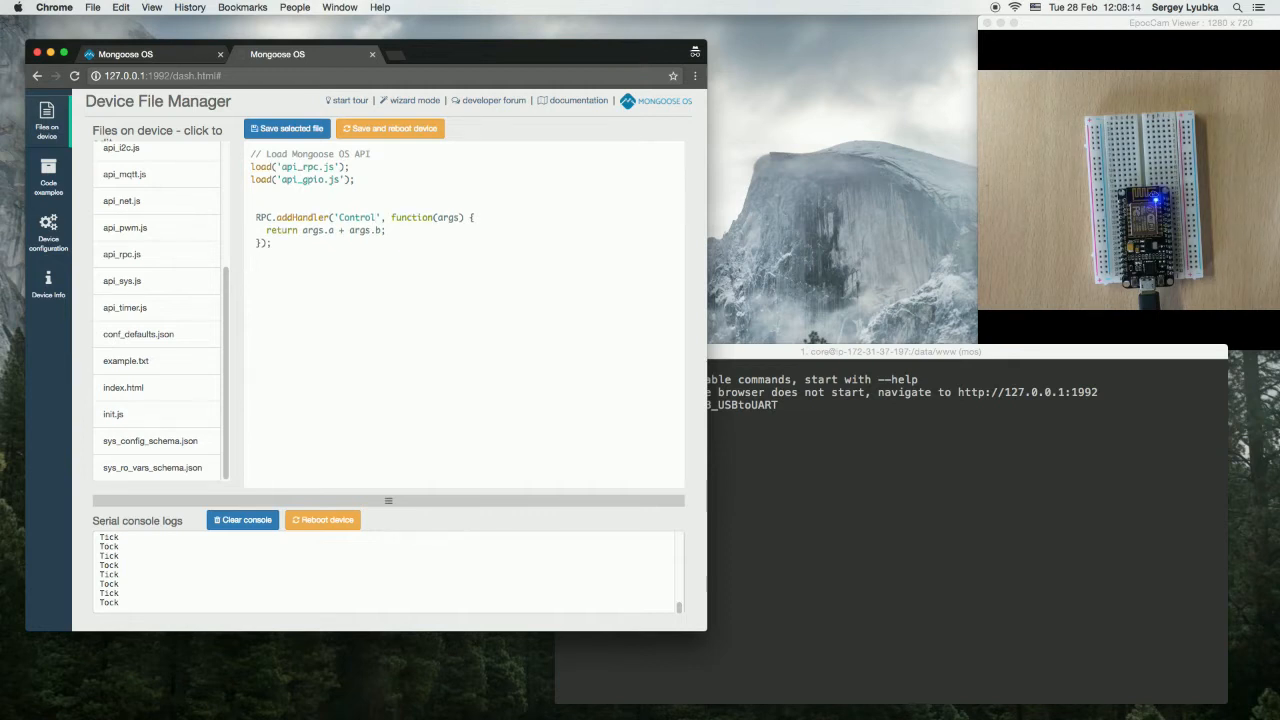
{"action": "type", "text": "led"}
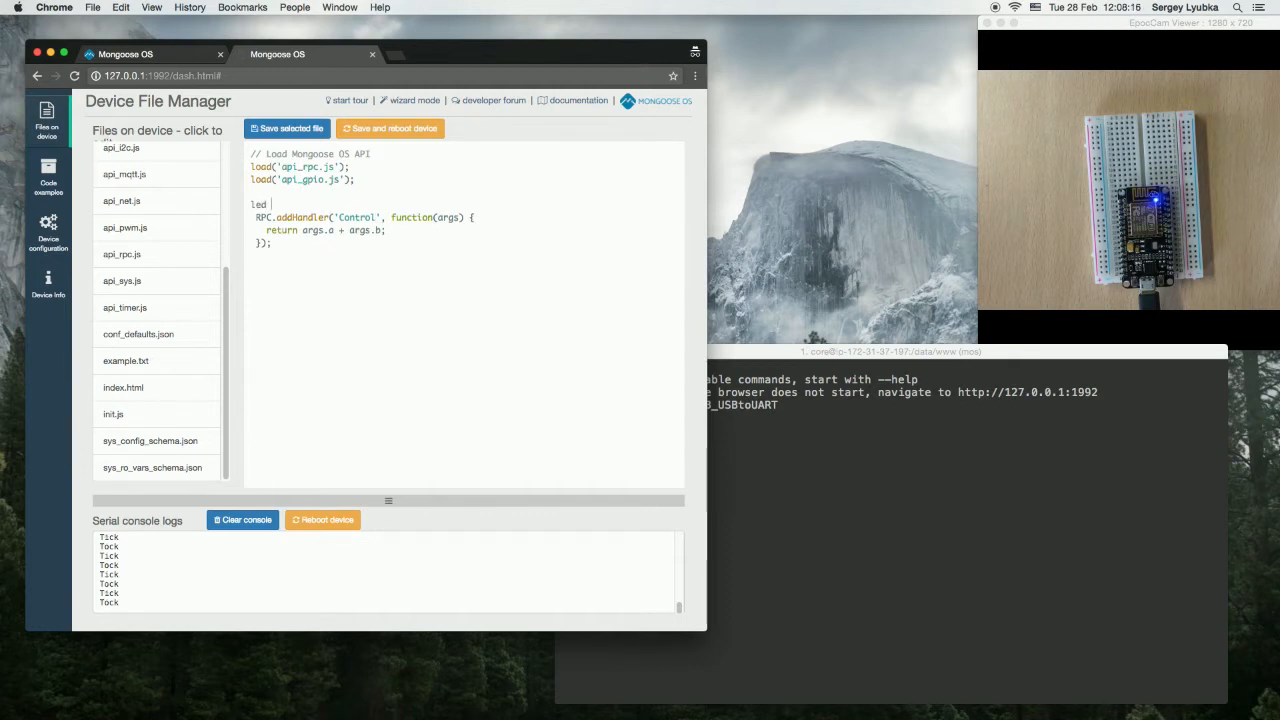
{"action": "type", "text": "let"}
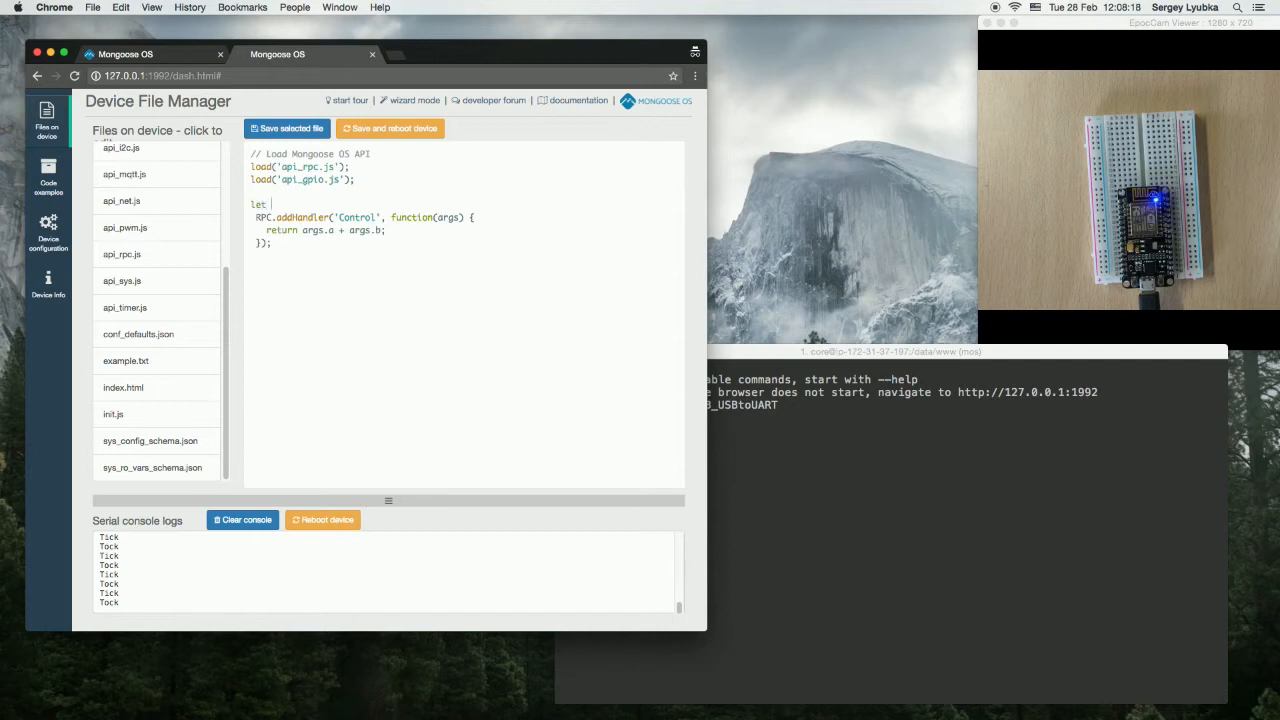
{"action": "type", "text": "led = 2;"}
{"action": "type", "text": "GPIO."}
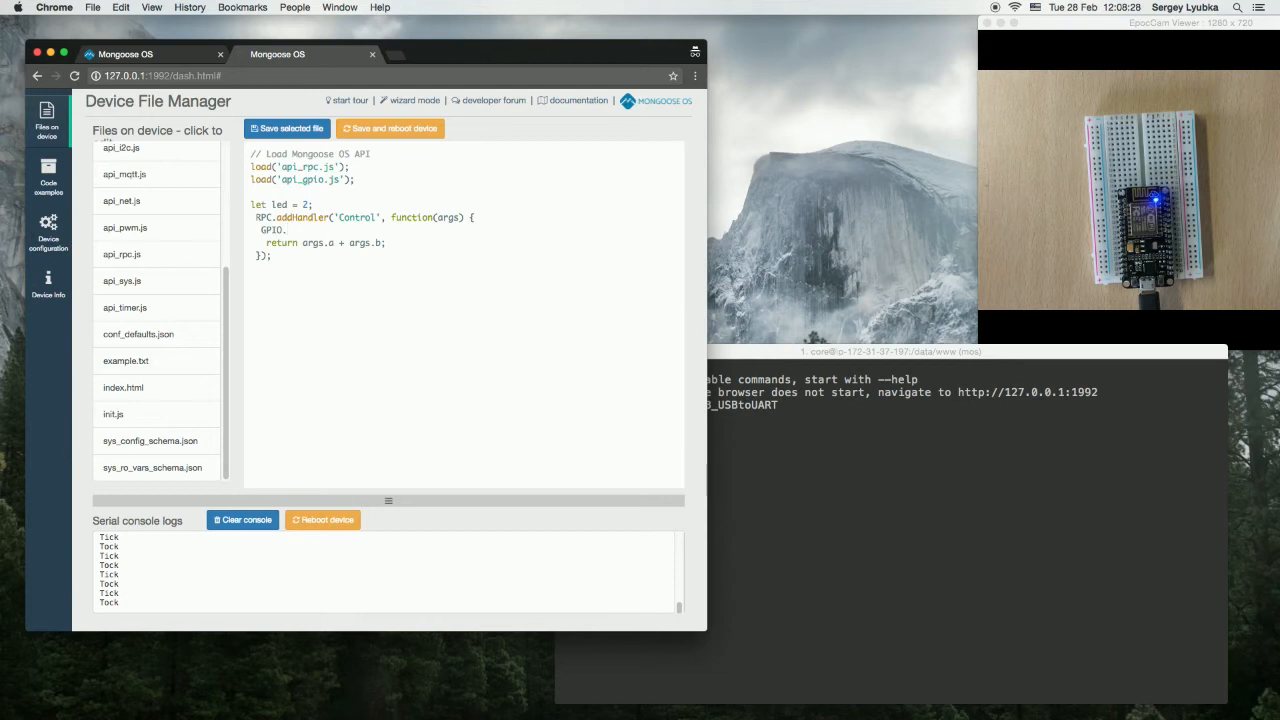
{"action": "type", "text": "write();"}
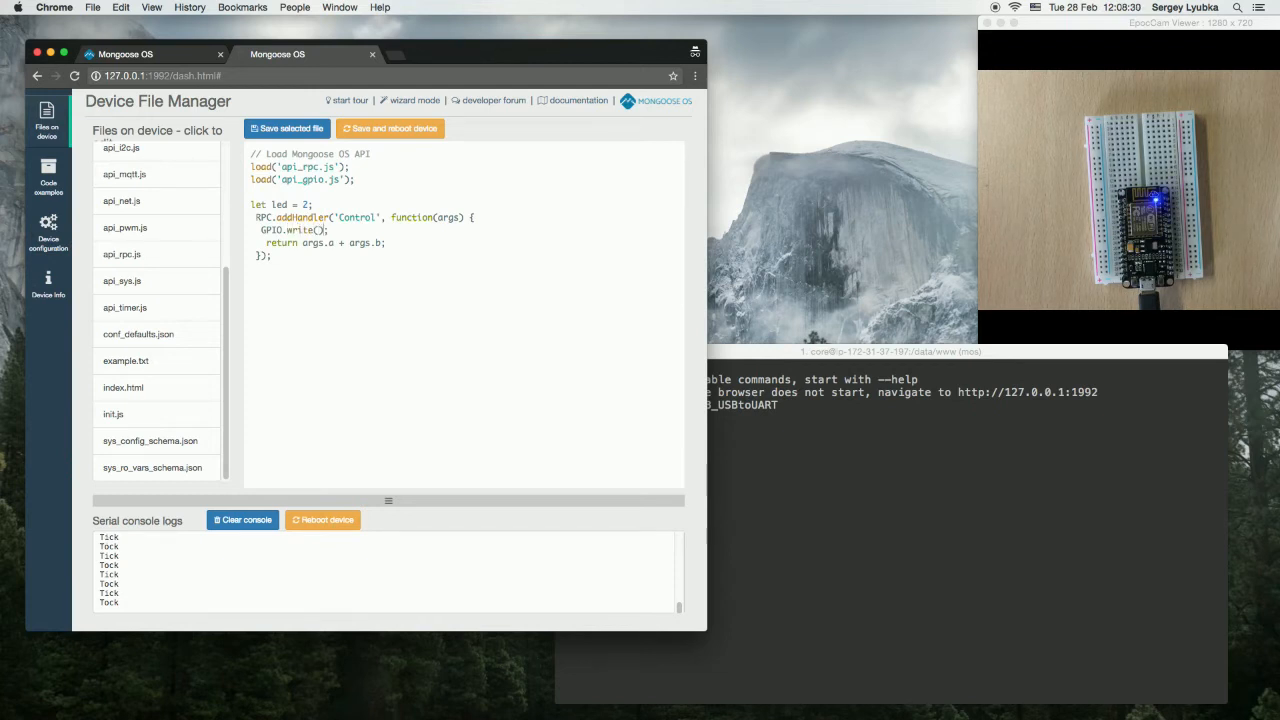
{"action": "type", "text": "led,"}
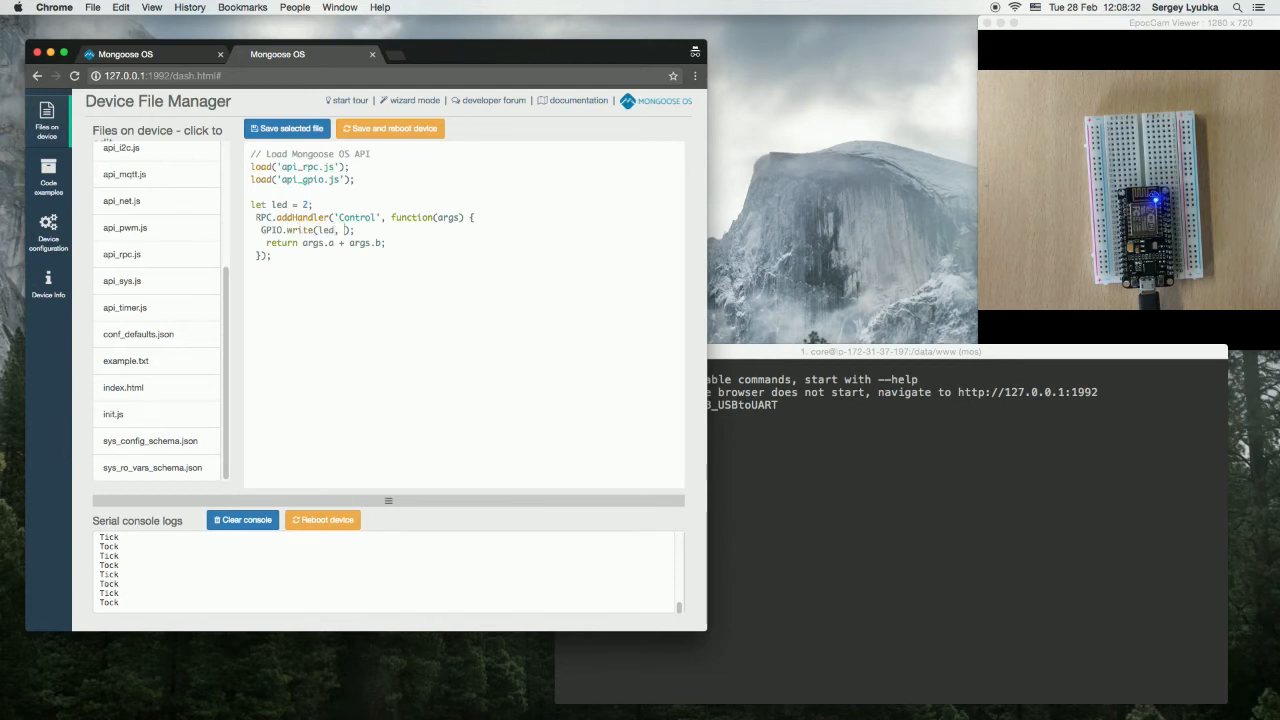
{"action": "type", "text": "args.state"}
{"action": "left_click", "coordinate": [320, 243]}
{"action": "type", "text": "return true"}
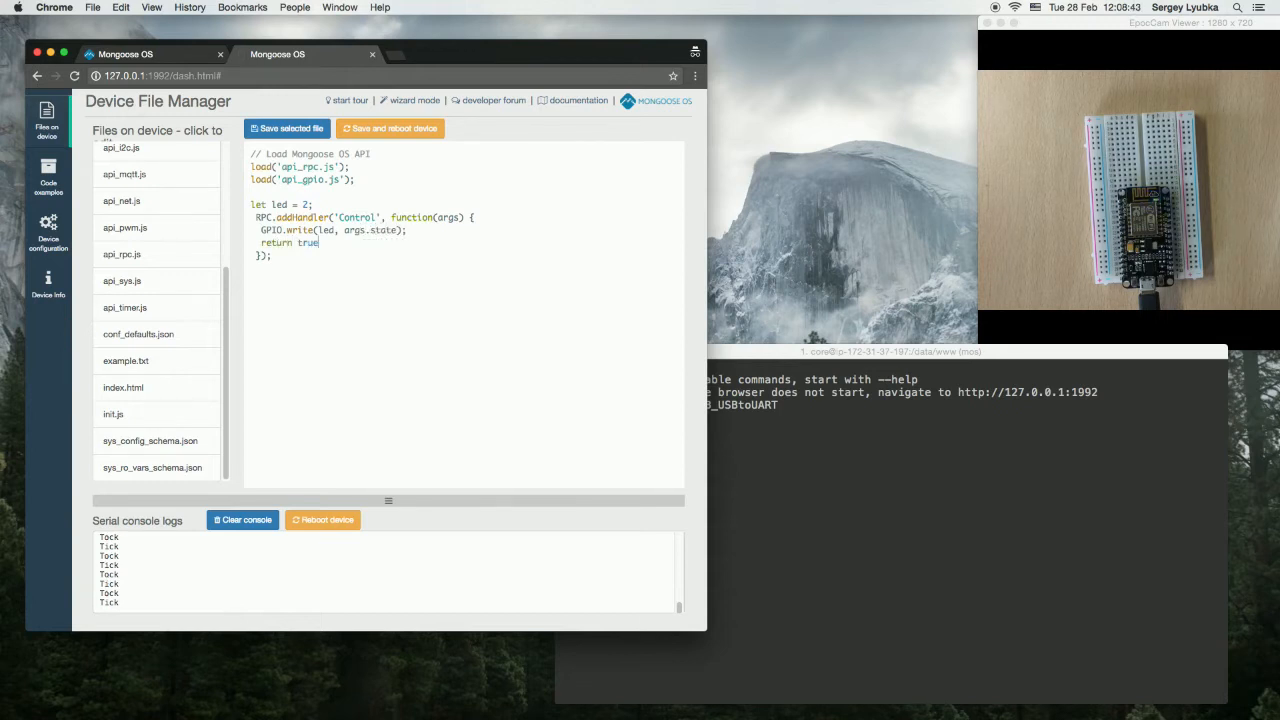
{"action": "left_click", "coordinate": [389, 128]}
{"action": "type", "text": "mos"}
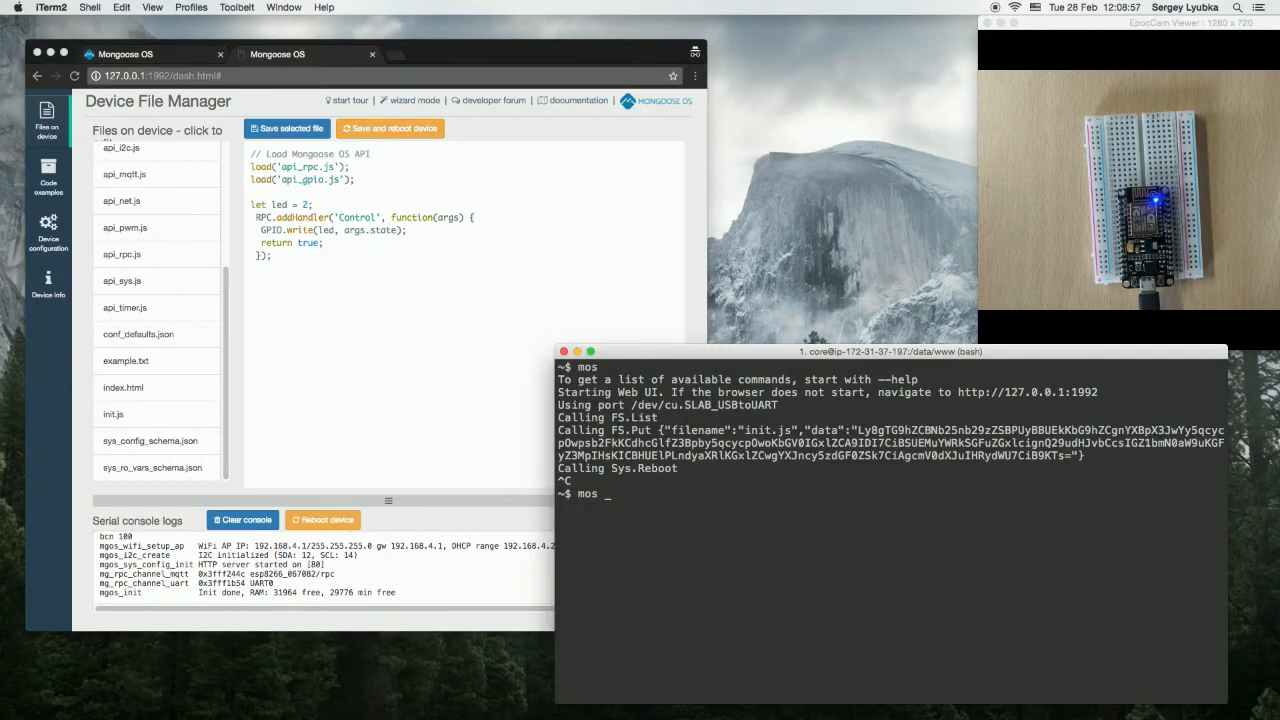
Step: List RPC methods with RPC.List, then call Control with state 1 and state 0
{"action": "type", "text": "call"}
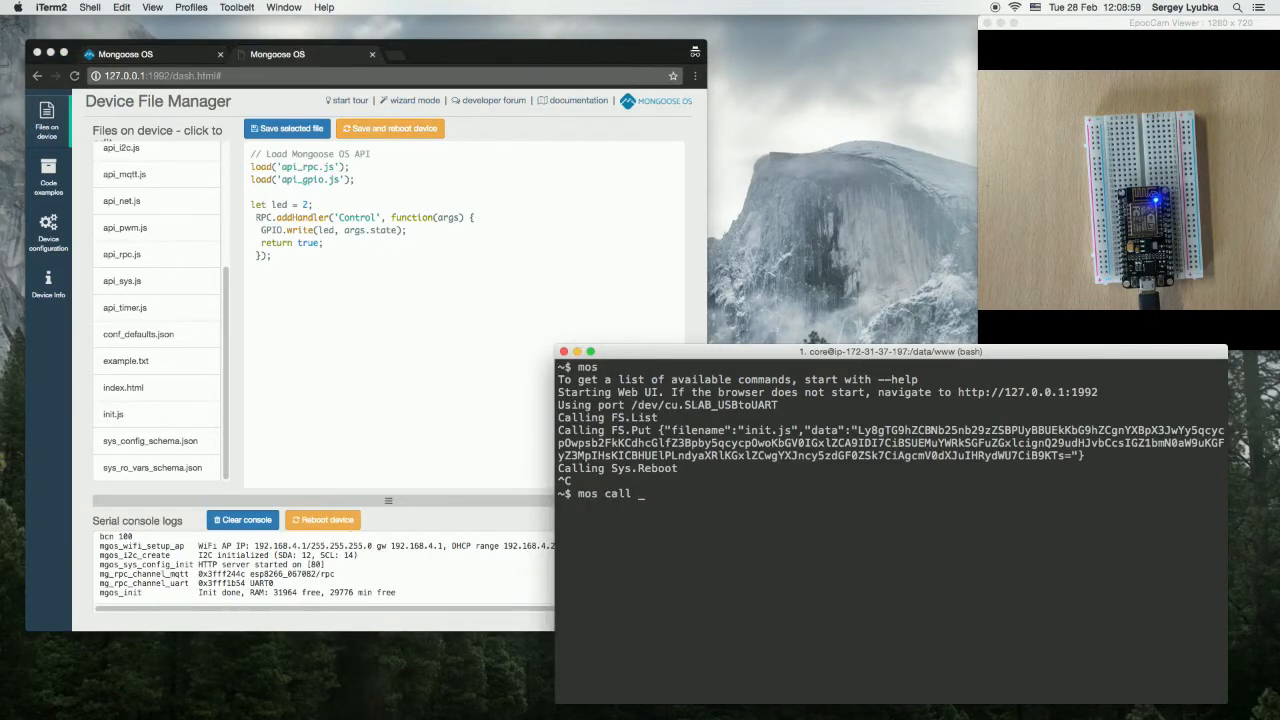
{"action": "type", "text": "RPC.List | less"}
{"action": "type", "text": "mos call Control"}
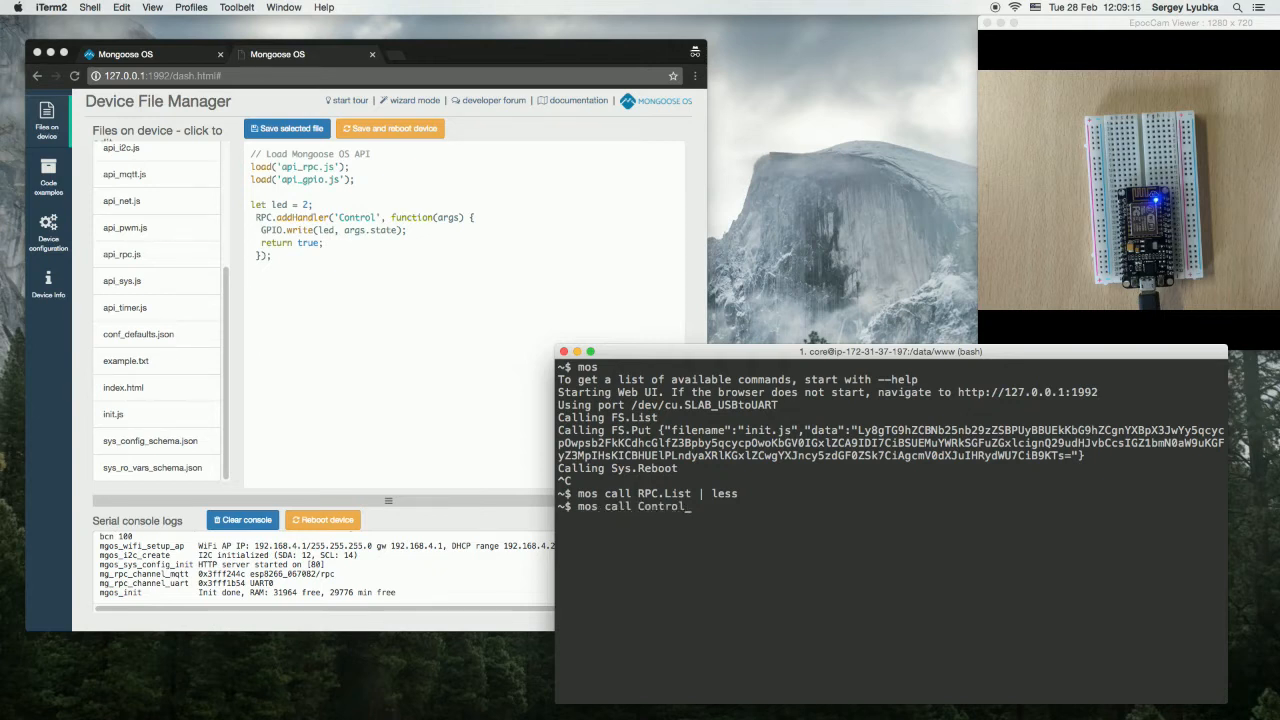
{"action": "type", "text": "'"}
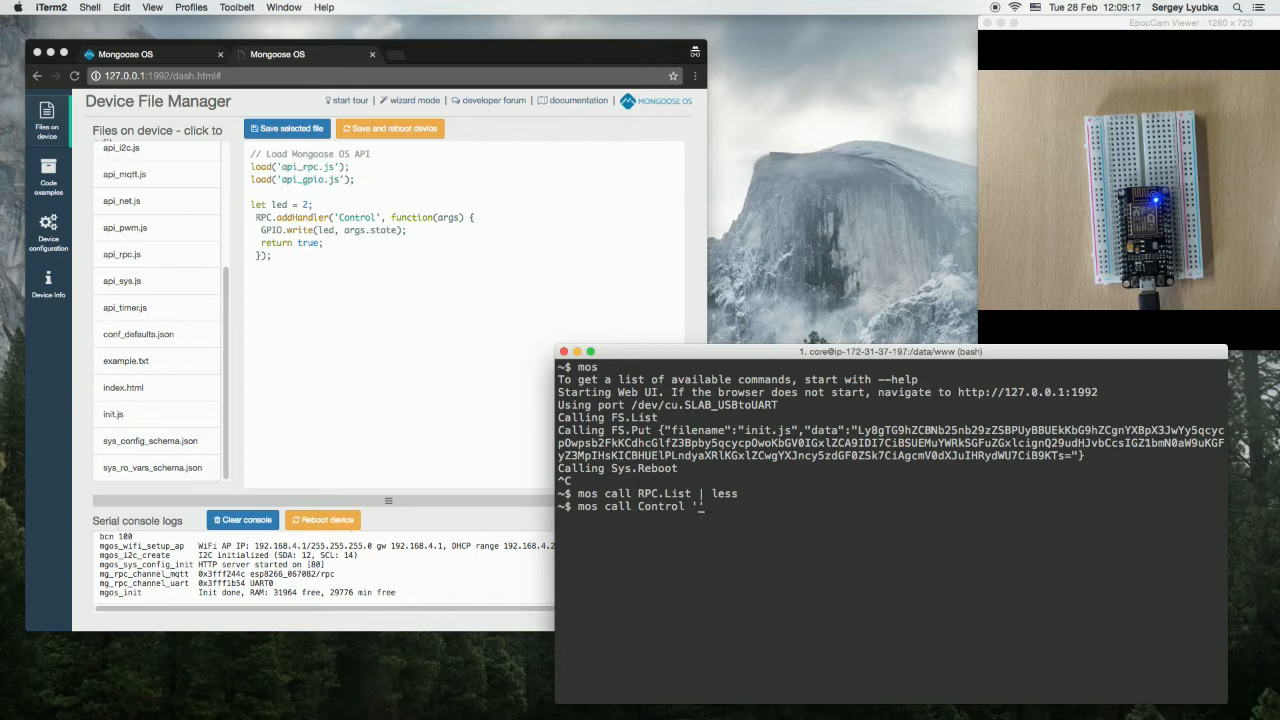
{"action": "type", "text": "{\"s\"}"}
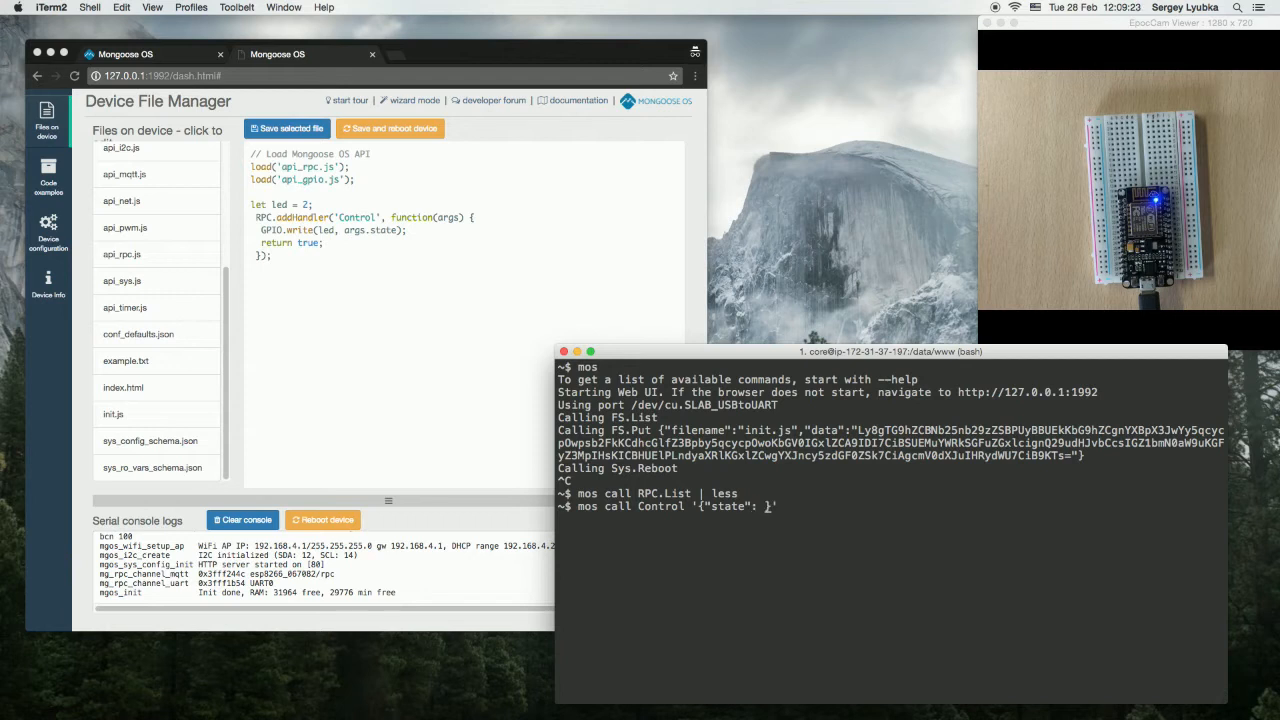
{"action": "type", "text": "1"}
{"action": "key", "text": "enter"}
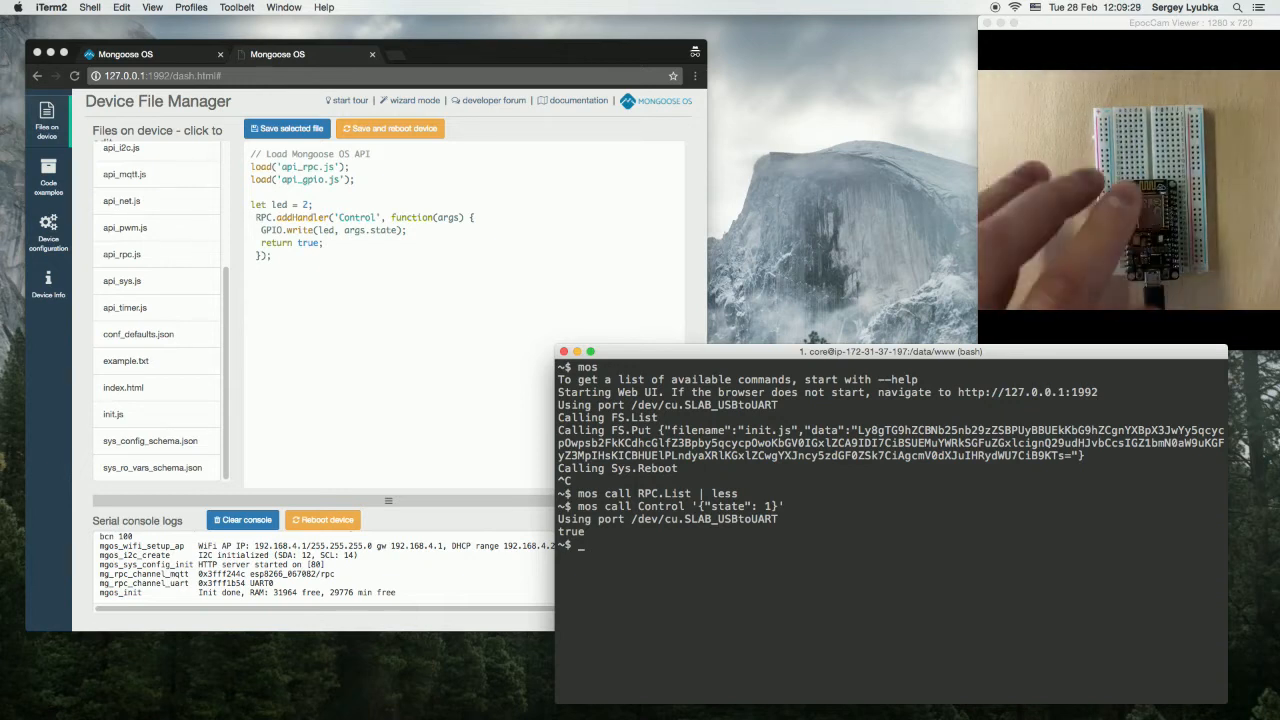
{"action": "type", "text": "mos call Control '{\"state\": 0}'"}
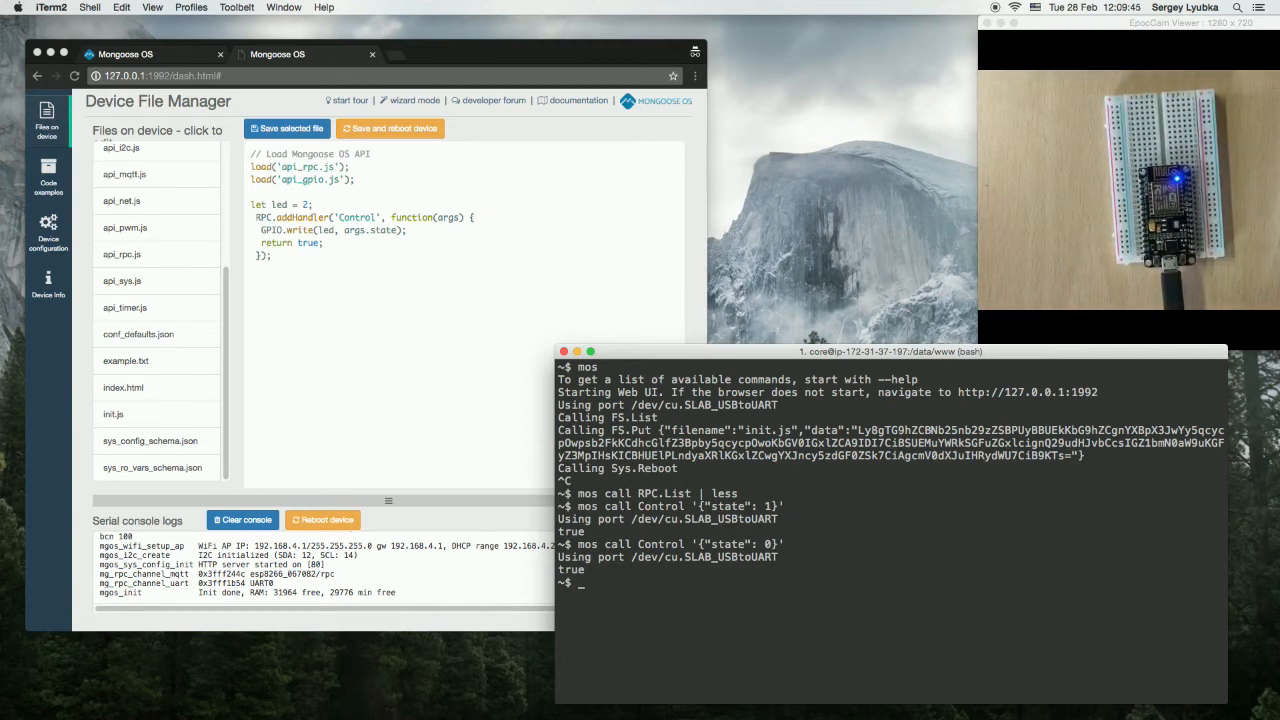
Step: Run mos wifi for the Cesanta network with its password, then clear the terminal
{"action": "type", "text": "mos wifi"}
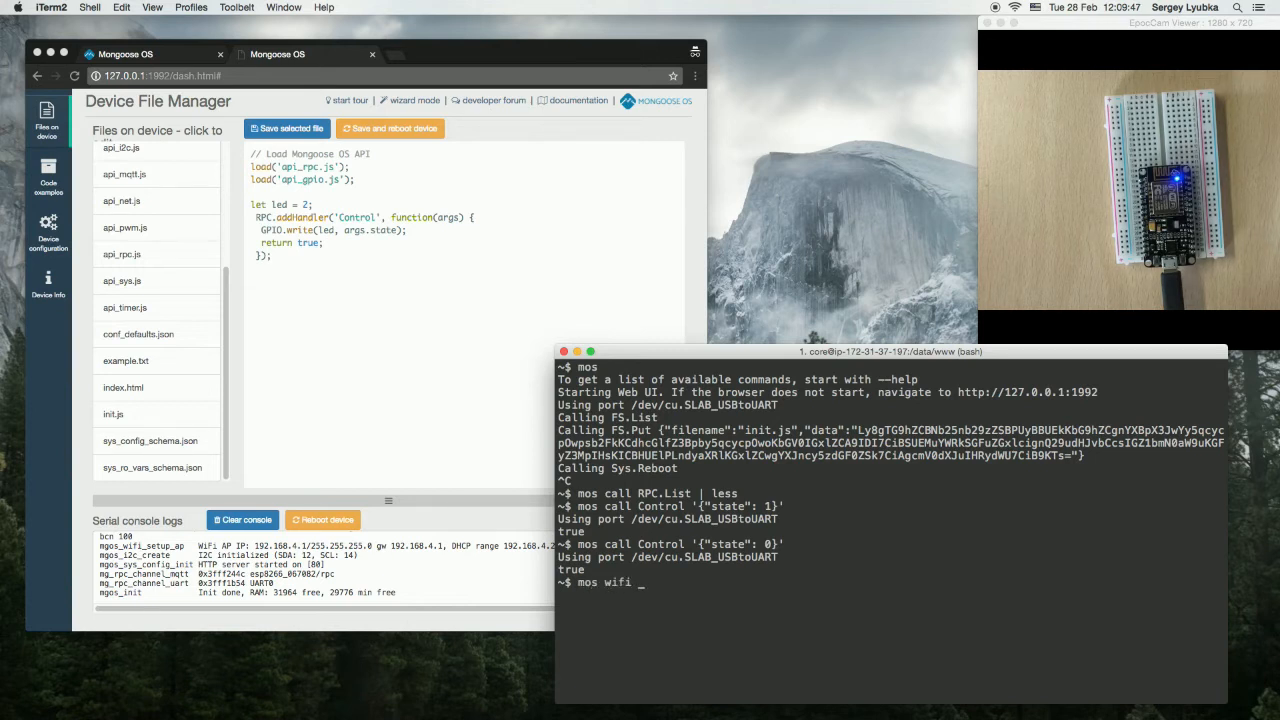
{"action": "type", "text": "Cesanta Embedde"}
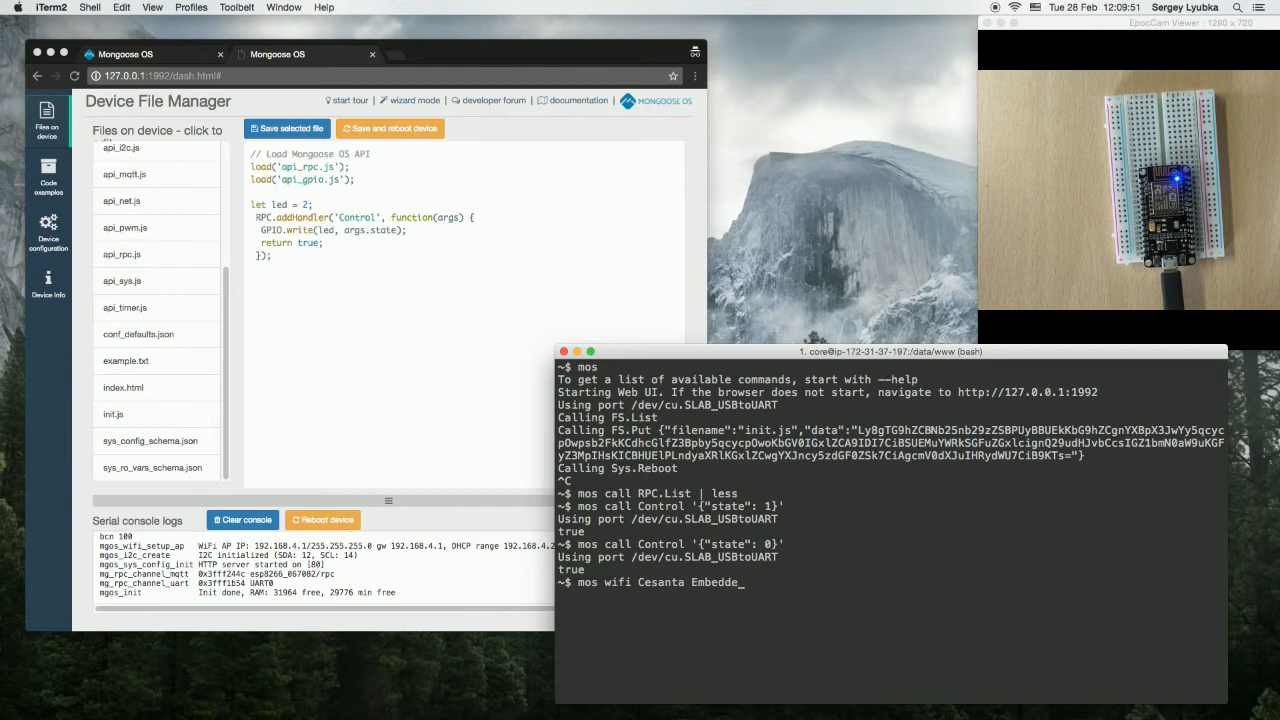
{"action": "type", "text": "dCommunica"}
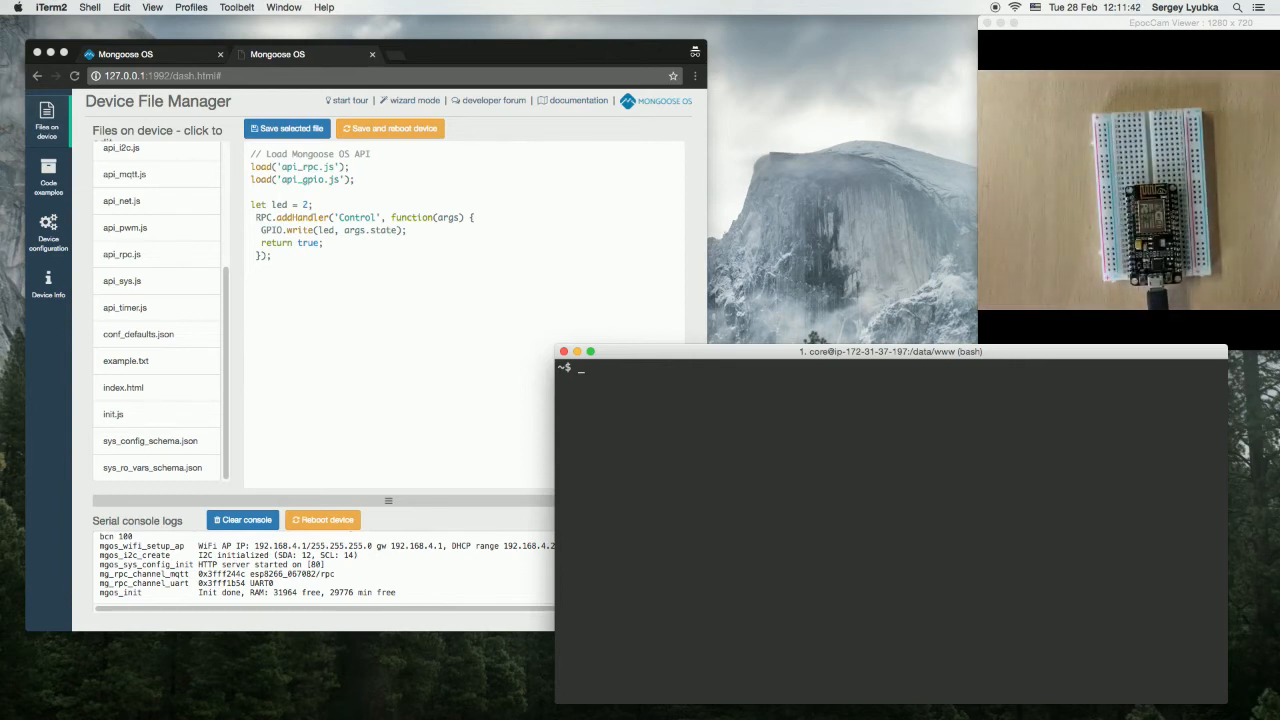
{"action": "type", "text": "curl h"}
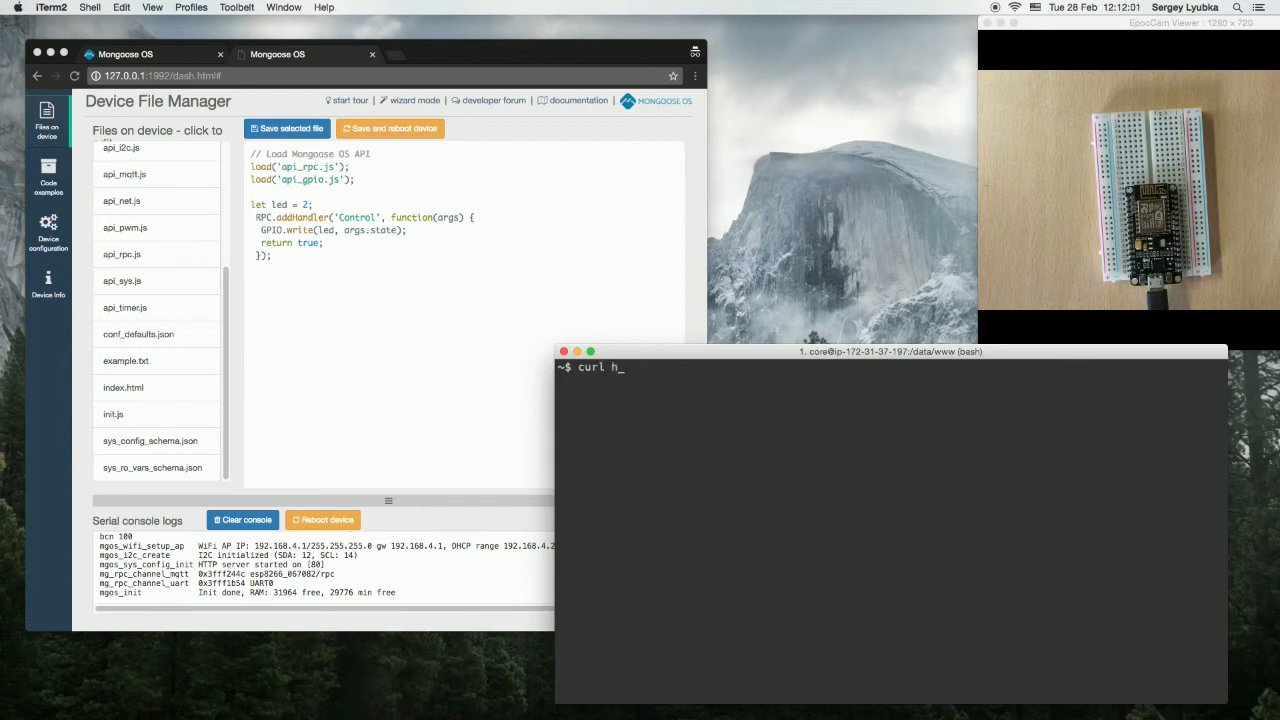
{"action": "type", "text": "ttp:/"}
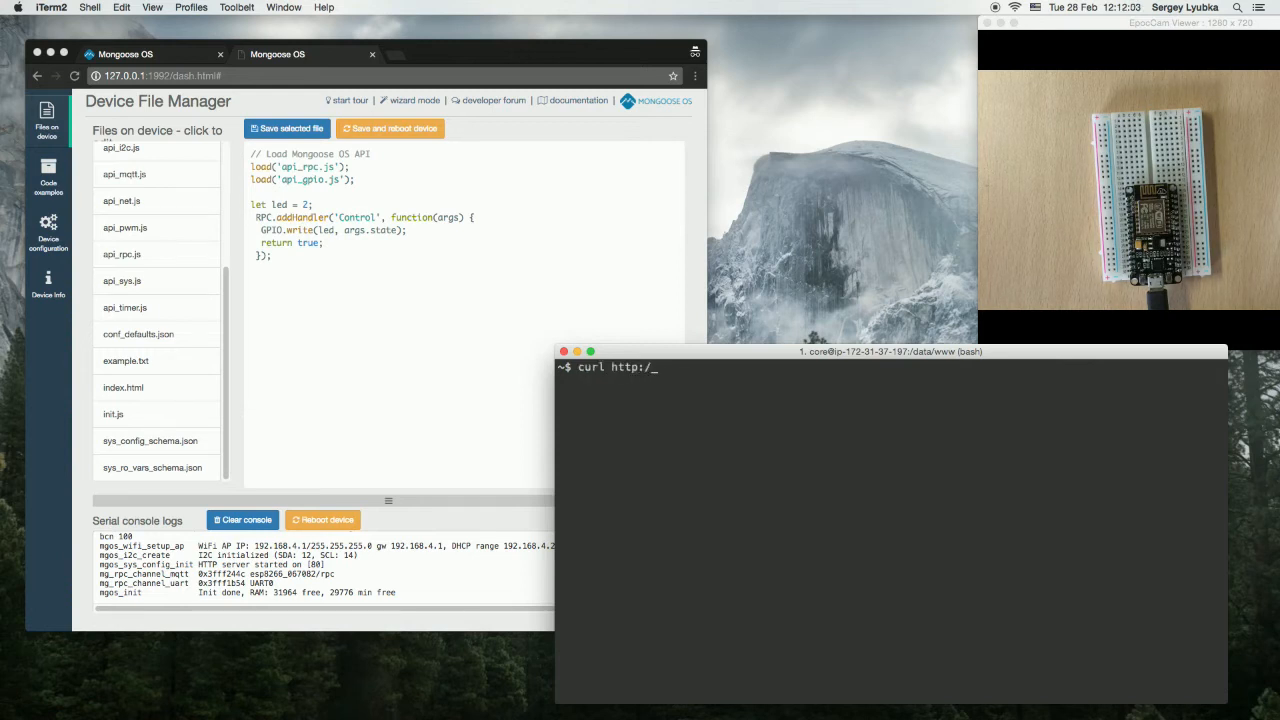
{"action": "type", "text": "192.168.1.36"}
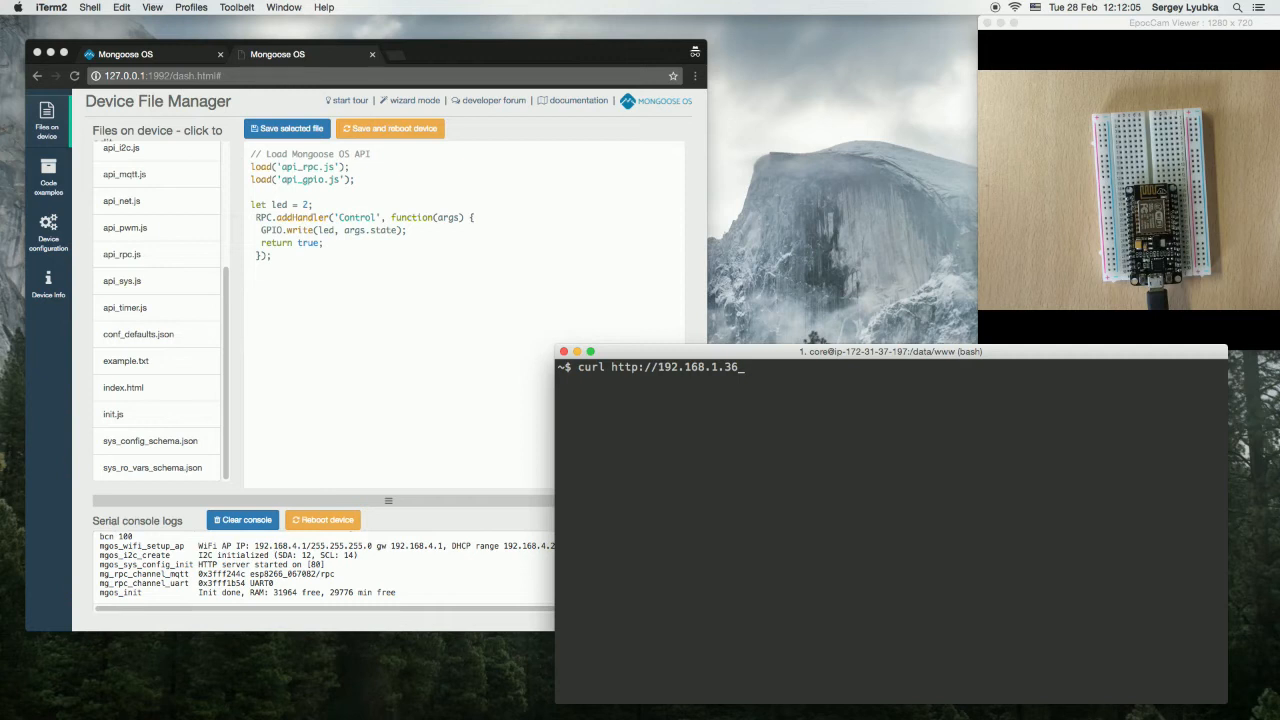
{"action": "type", "text": "/rpc"}
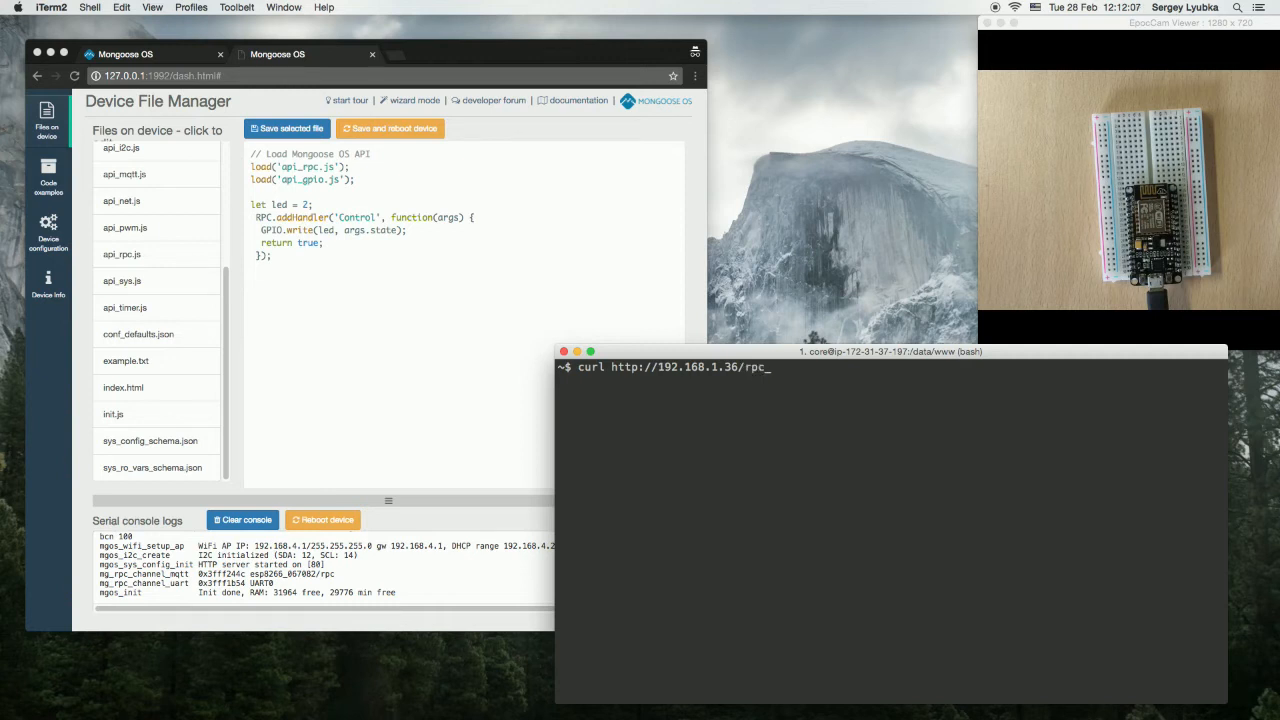
{"action": "type", "text": "/Control"}
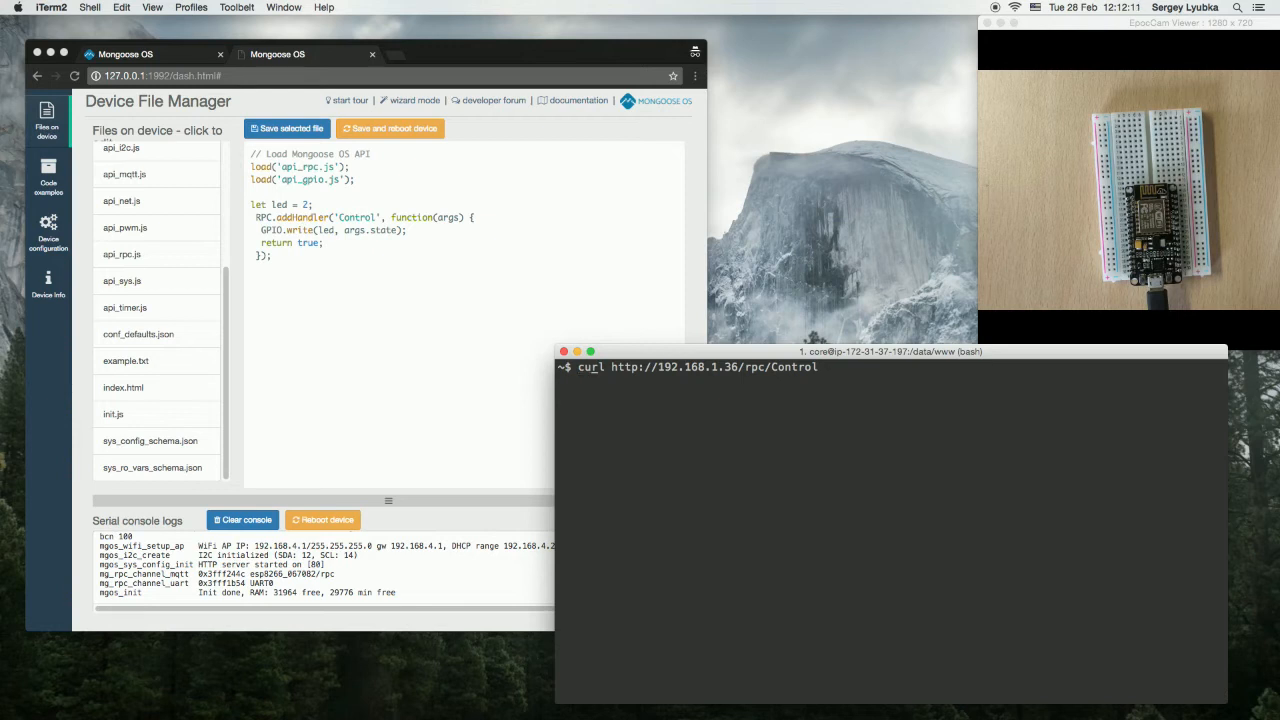
{"action": "type", "text": "-d"}
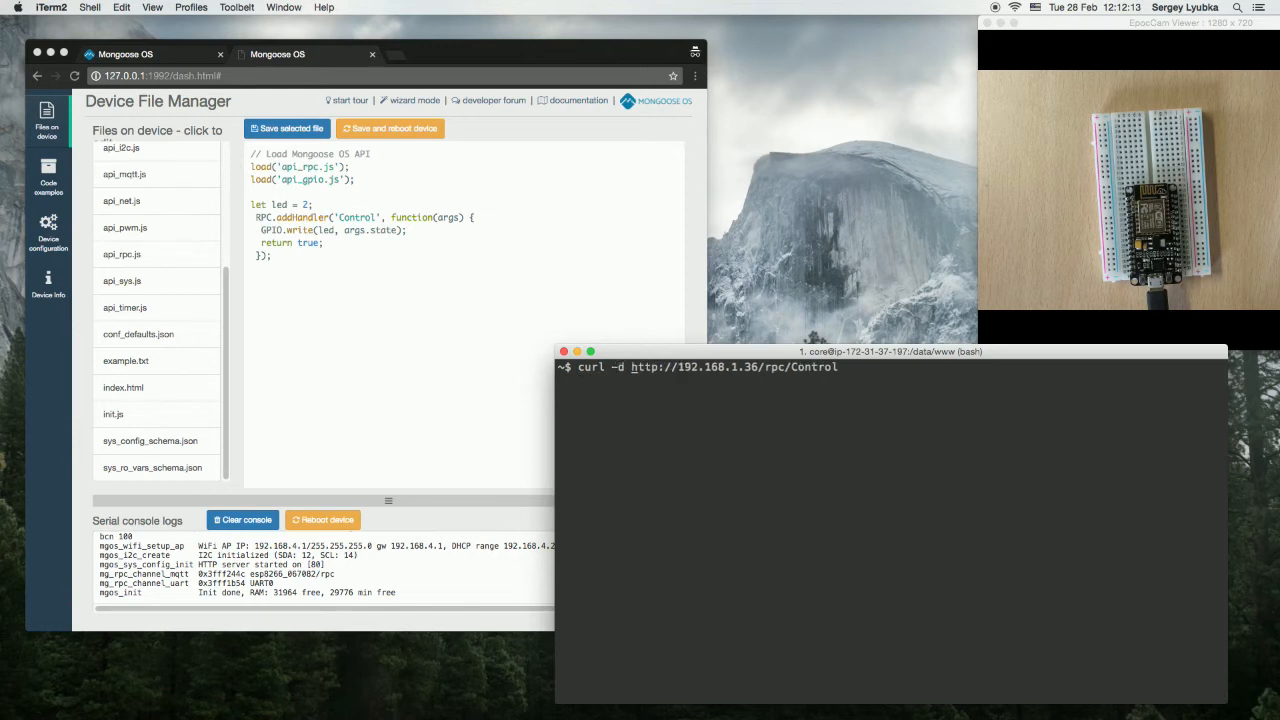
{"action": "type", "text": "'{}'"}
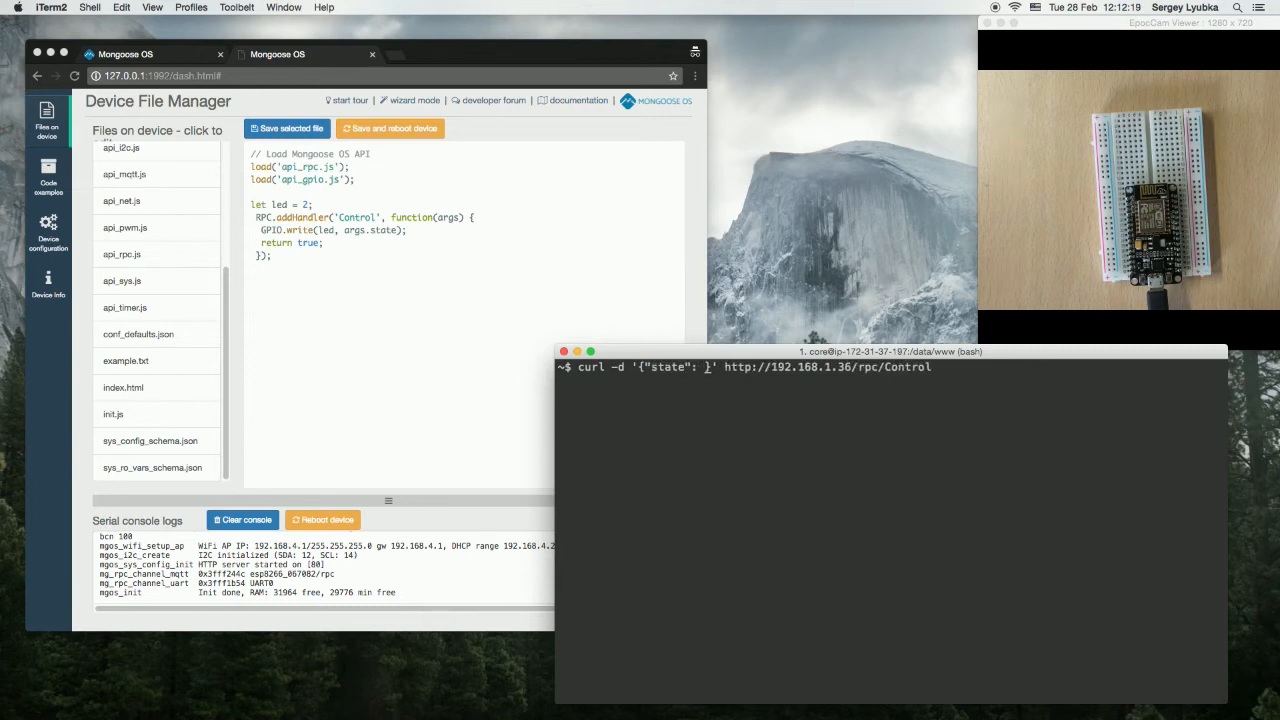
{"action": "type", "text": "0"}
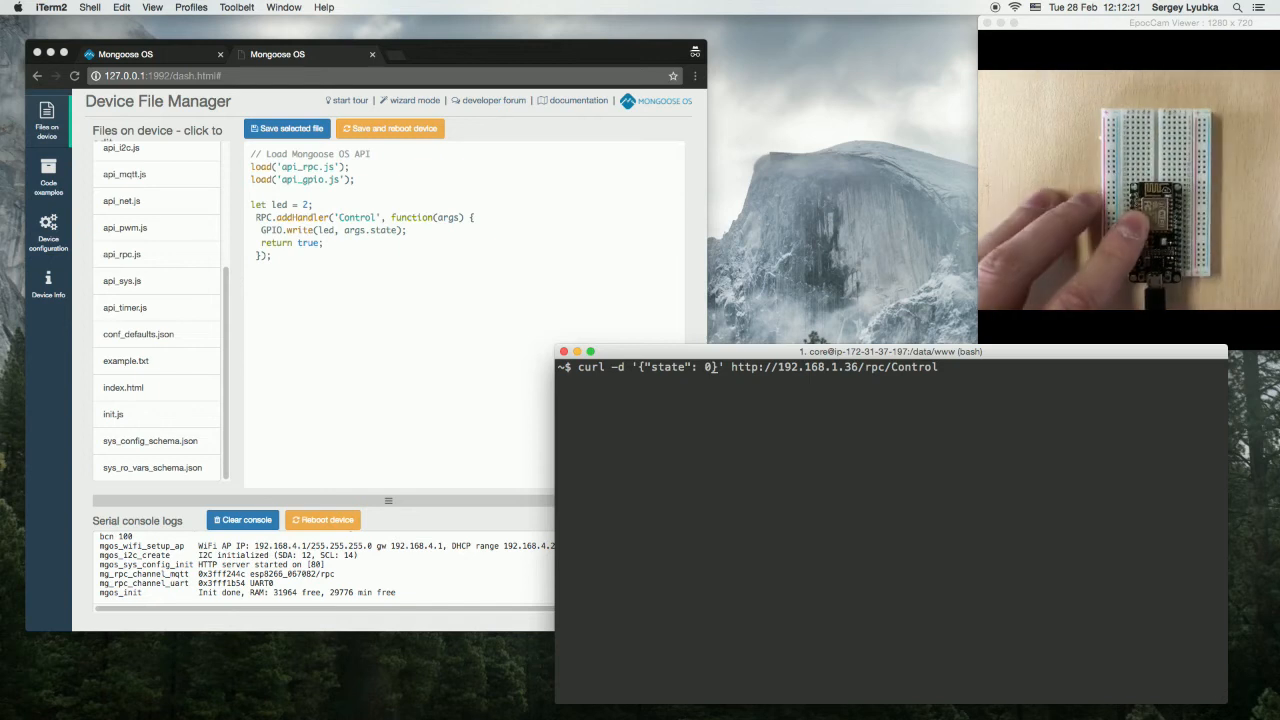
{"action": "key", "text": "Return"}
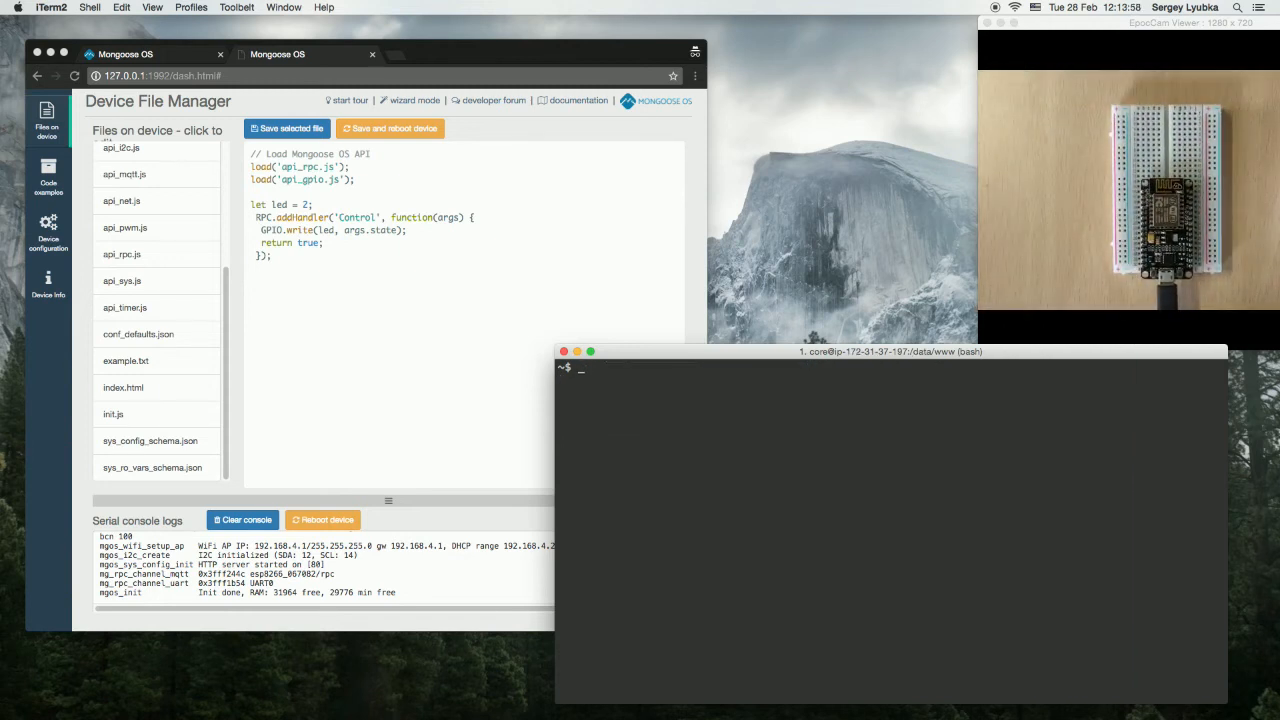
Step: Run mos --port ws://192.168.1.36/rpc call Control with state 0
{"action": "type", "text": "mos --port w"}
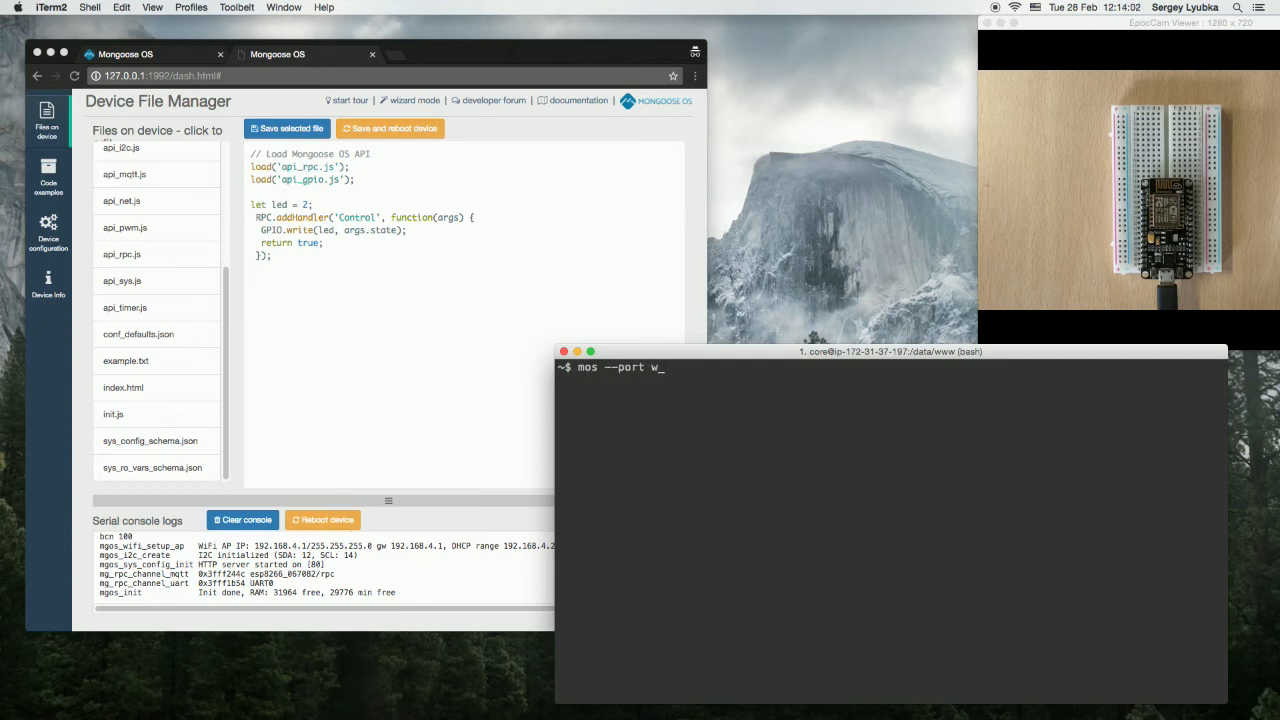
{"action": "type", "text": "s://192.168.1.36/rpc"}
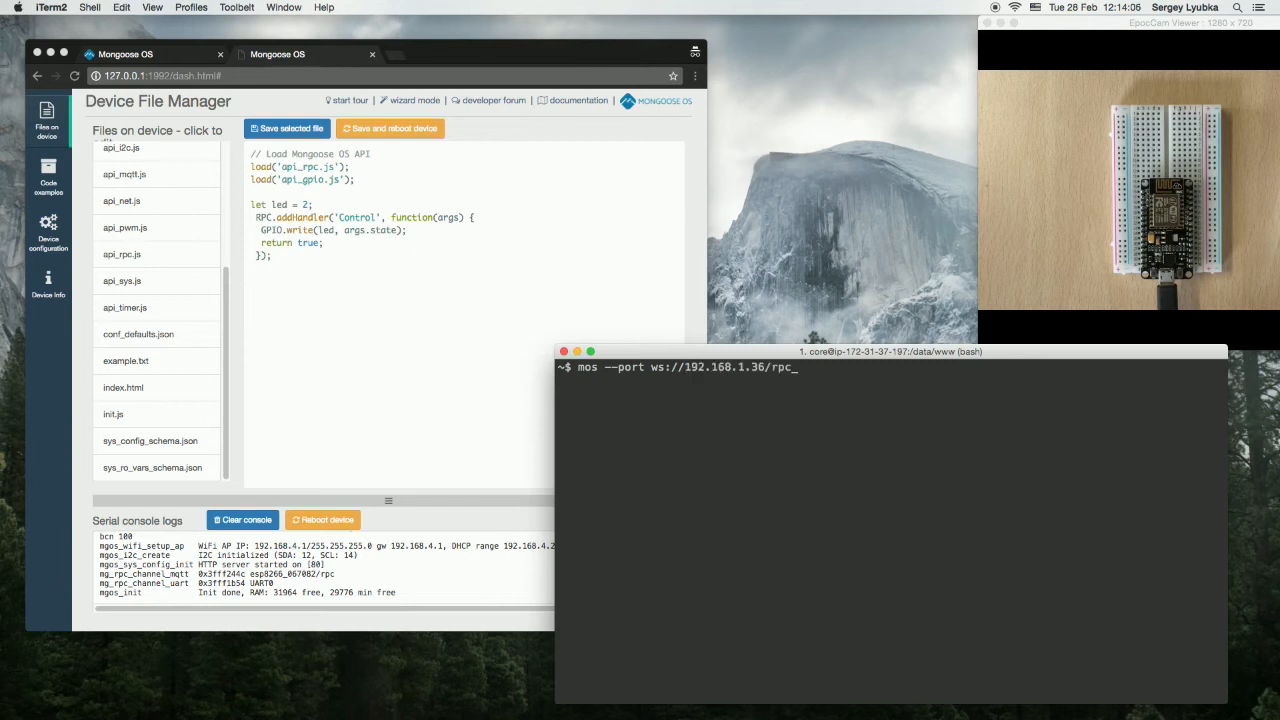
{"action": "type", "text": "call Control '{\""}
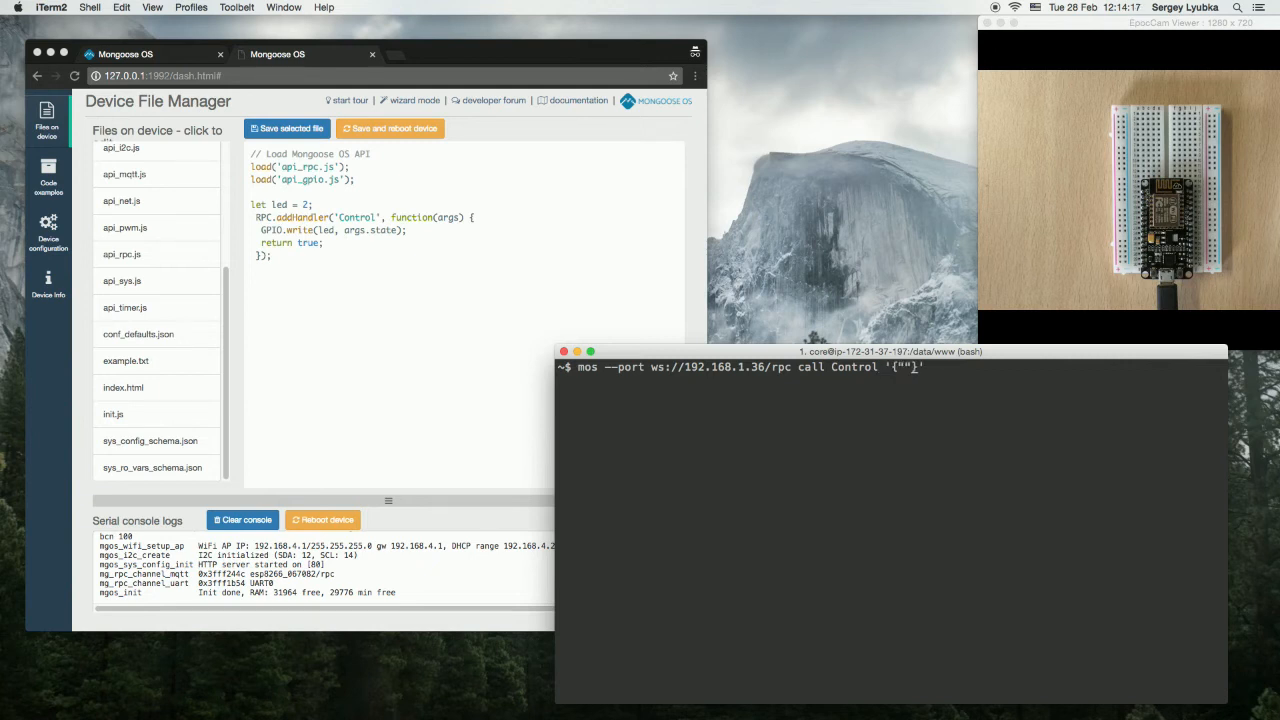
{"action": "type", "text": "state"}
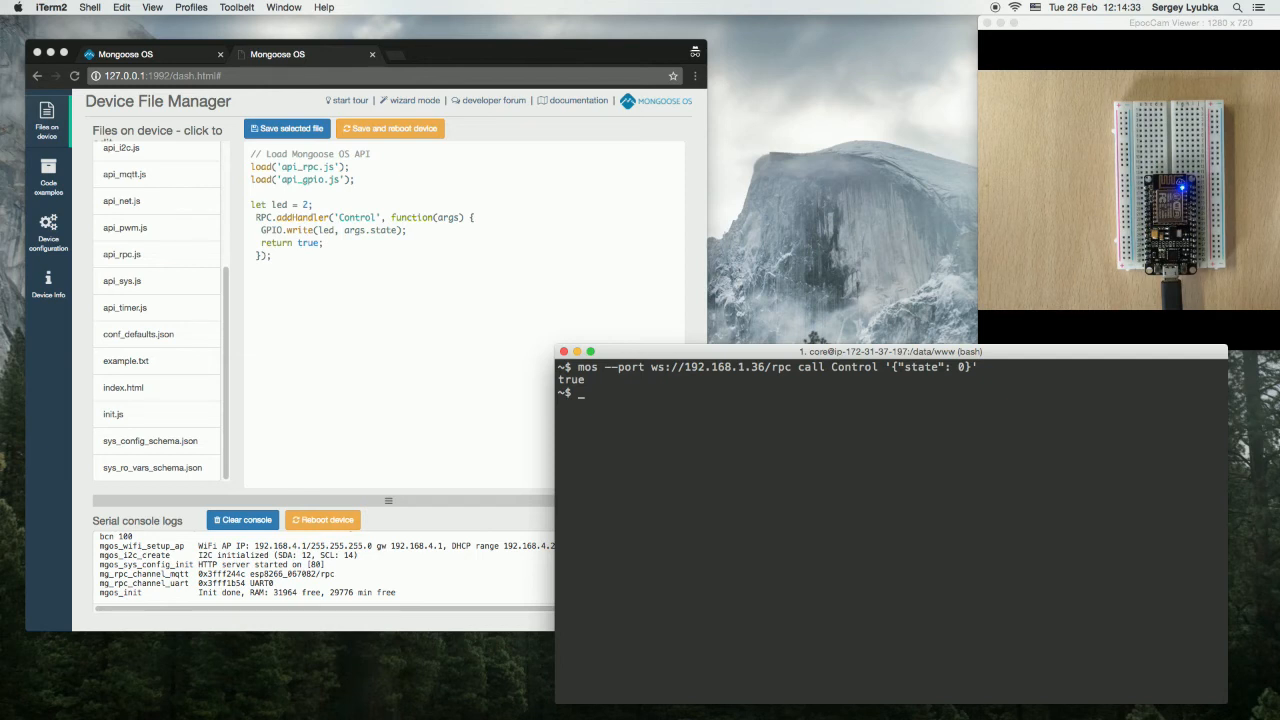
Step: Fetch the MQTT config with mos config-get mqtt, then query the device config
{"action": "type", "text": "mos"}
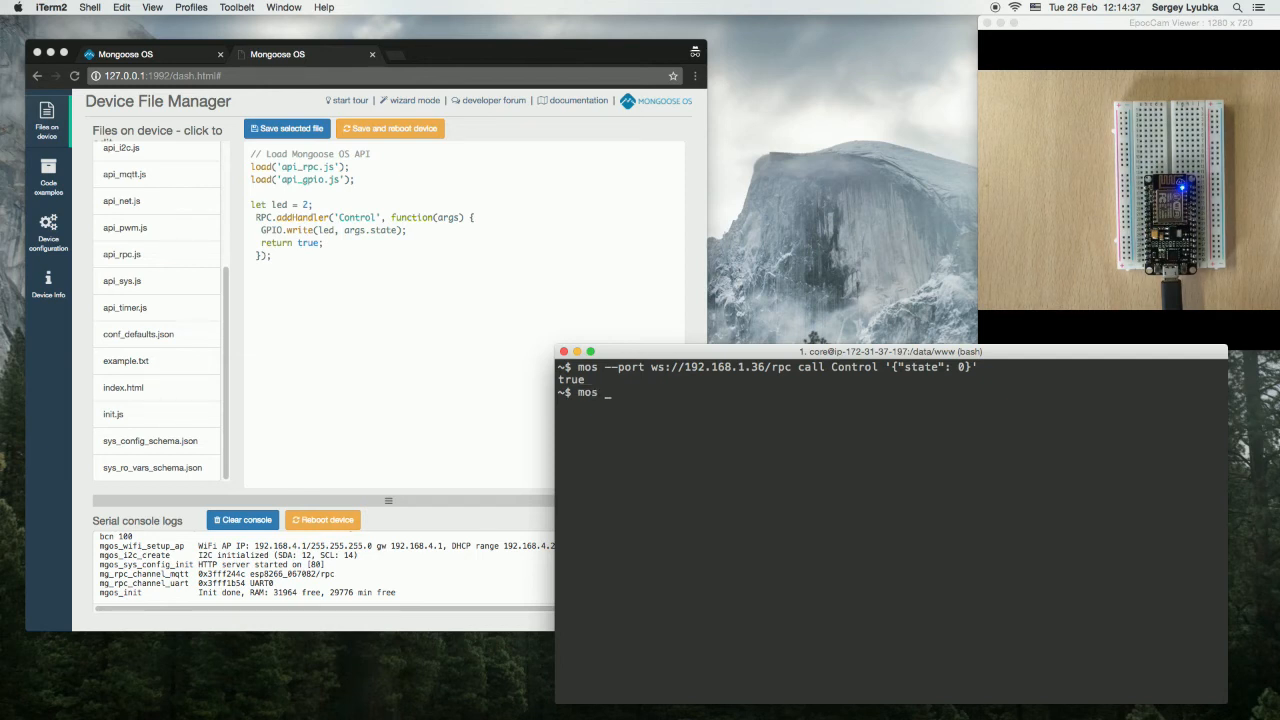
{"action": "type", "text": "config-"}
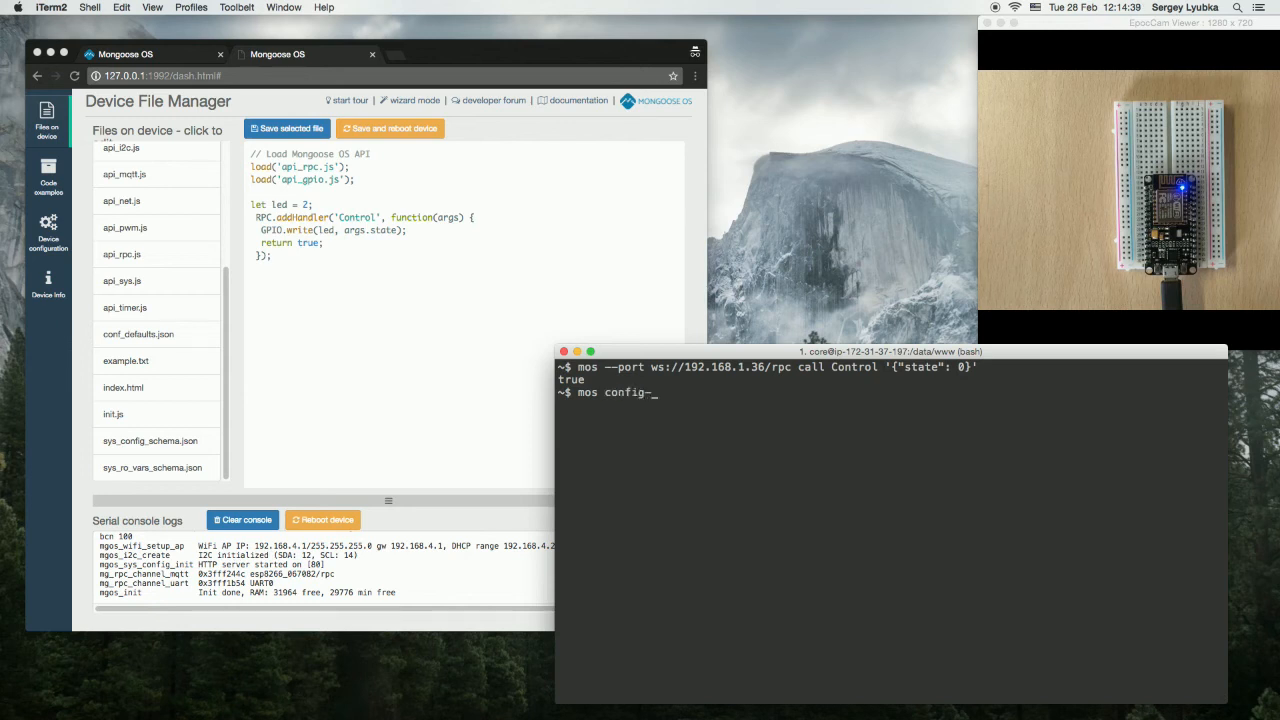
{"action": "type", "text": "get"}
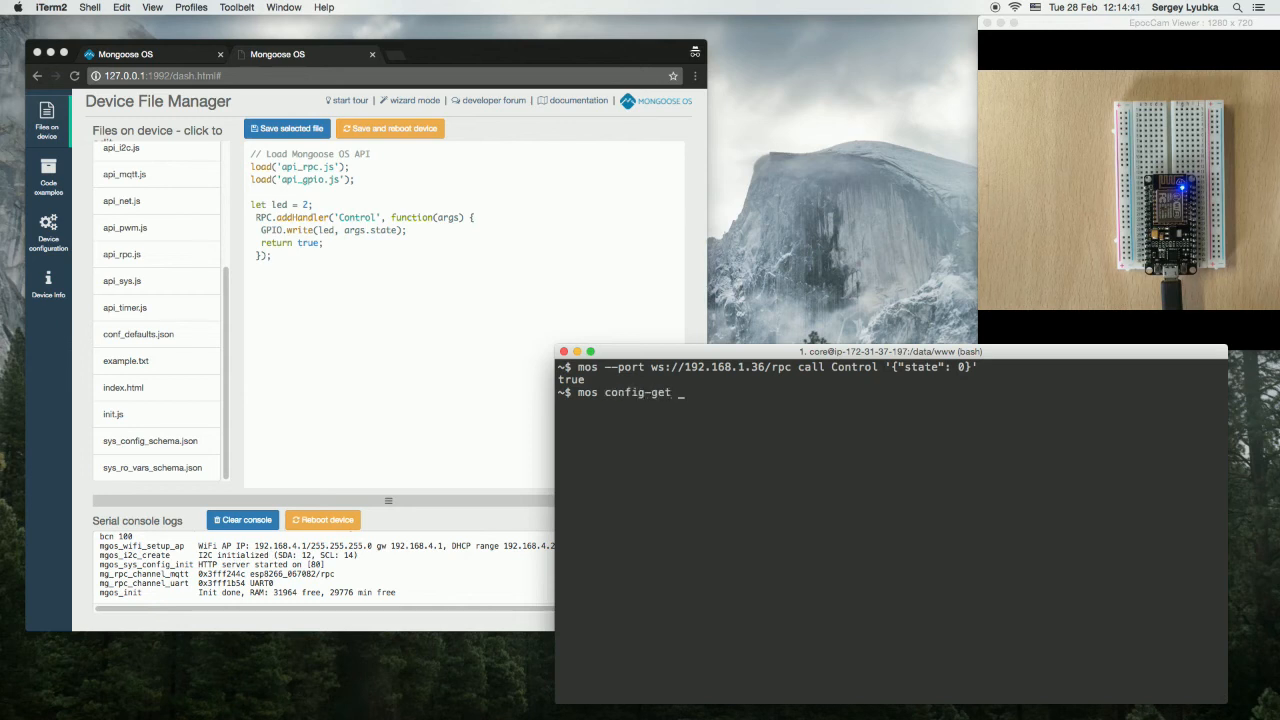
{"action": "type", "text": "mqtt"}
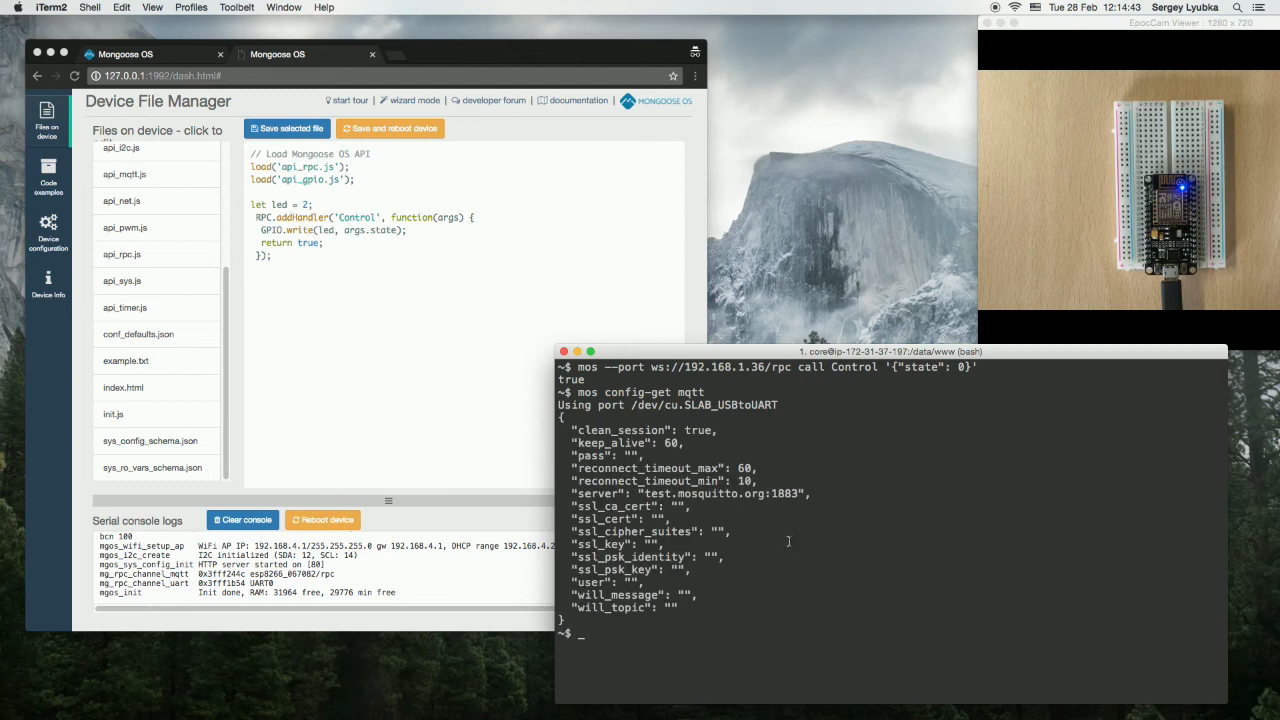
{"action": "double_click", "coordinate": [658, 493]}
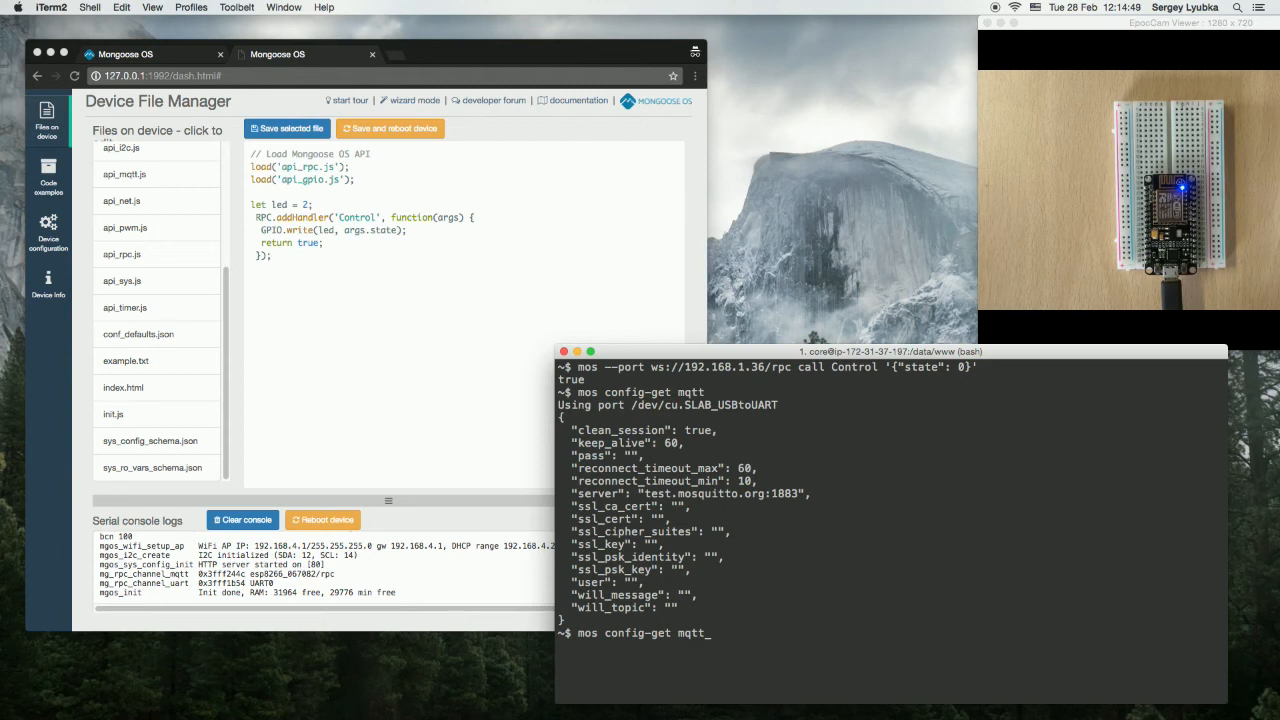
{"action": "type", "text": "mos config-get device"}
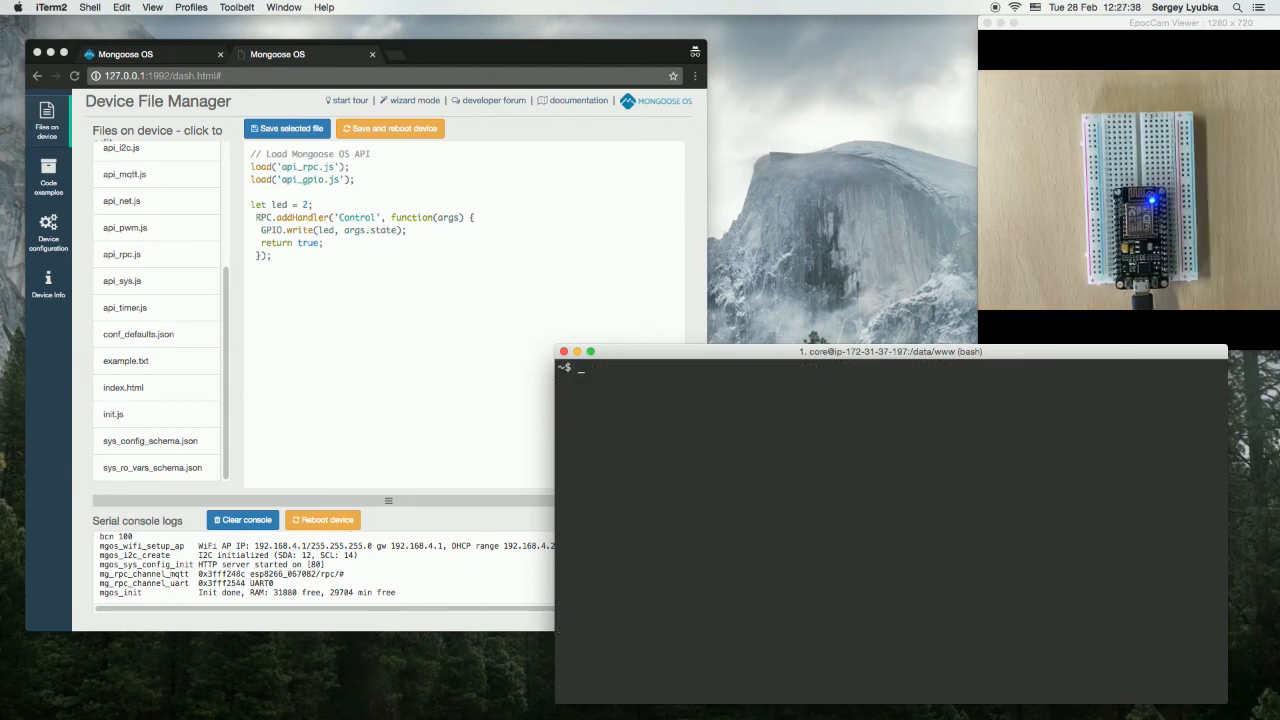
Step: Type mos --port mqtt://test.mosquitto.org:1883/esp8266_067082 call Control, starting its JSON argument
{"action": "type", "text": "mos"}
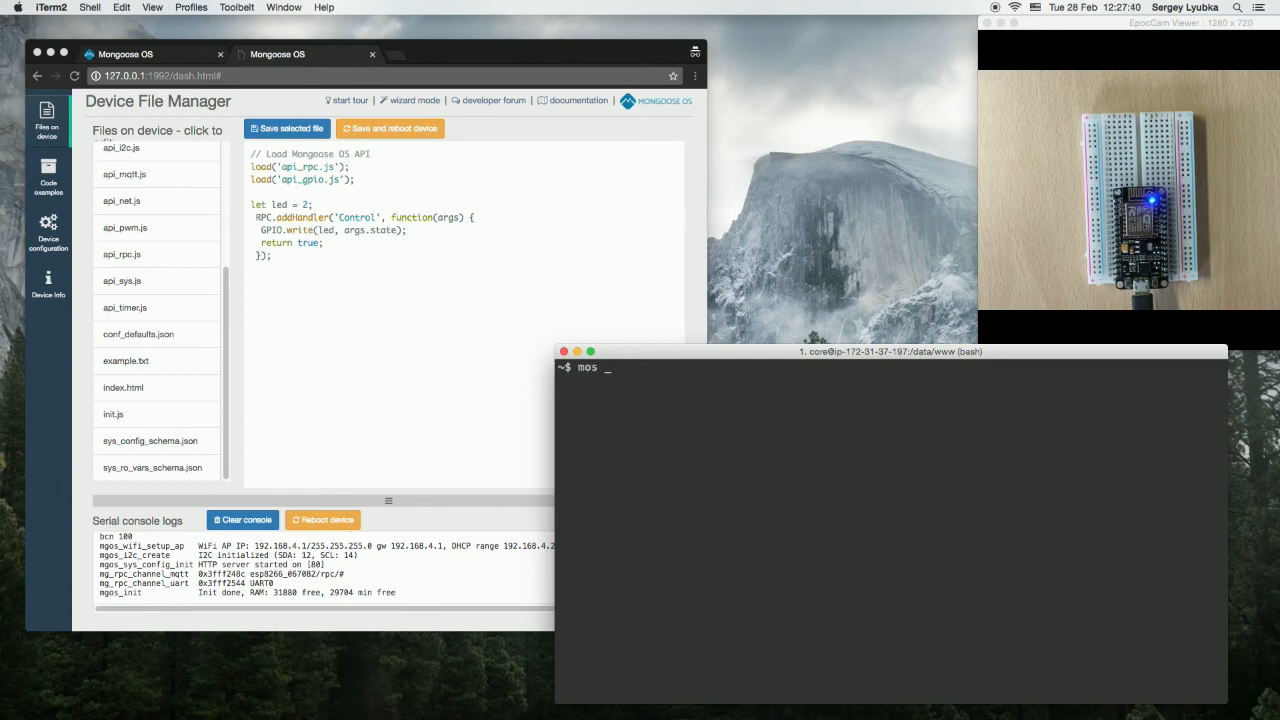
{"action": "type", "text": "--port"}
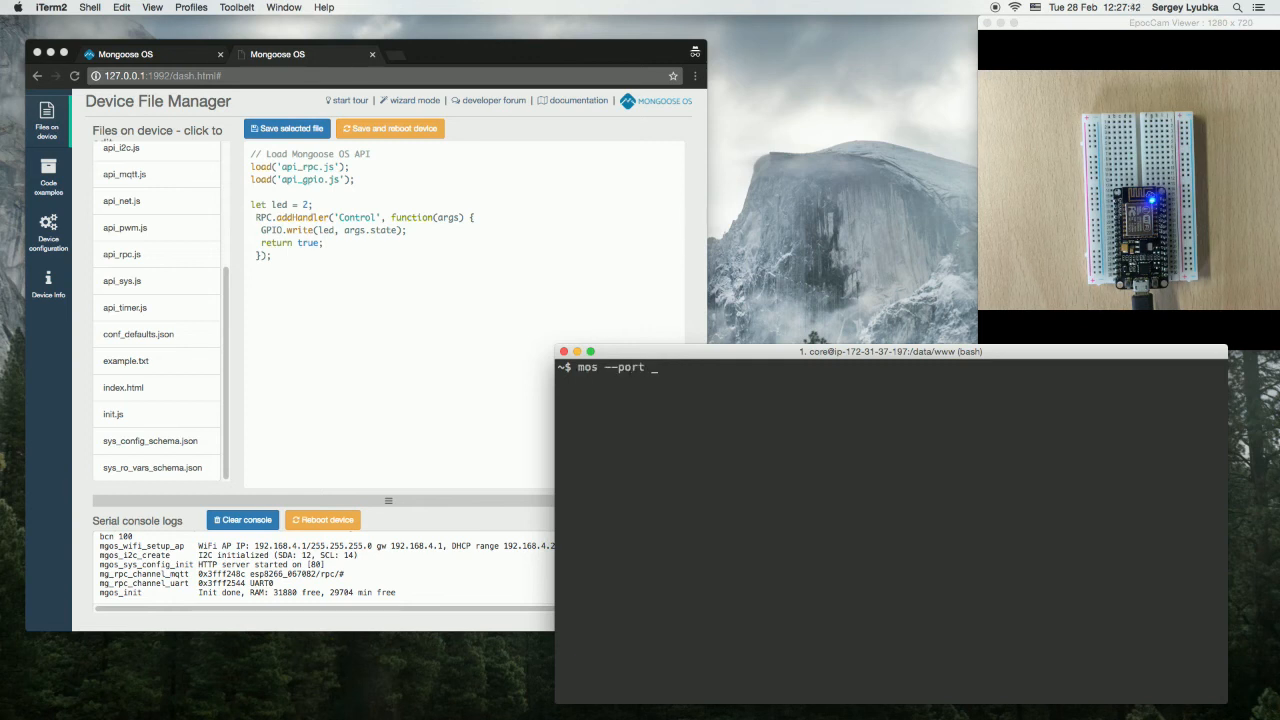
{"action": "type", "text": "mqtt://"}
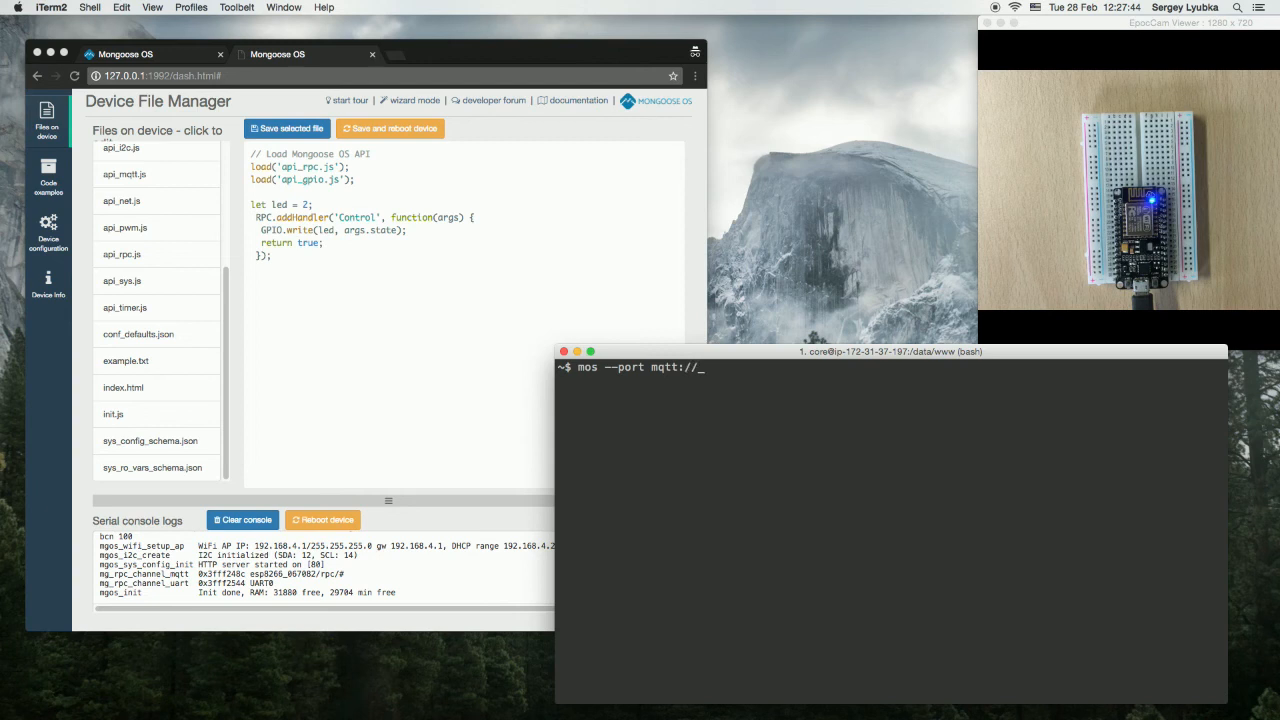
{"action": "type", "text": "test.mosquitto.org:1883/esp8266_067082 call Controll"}
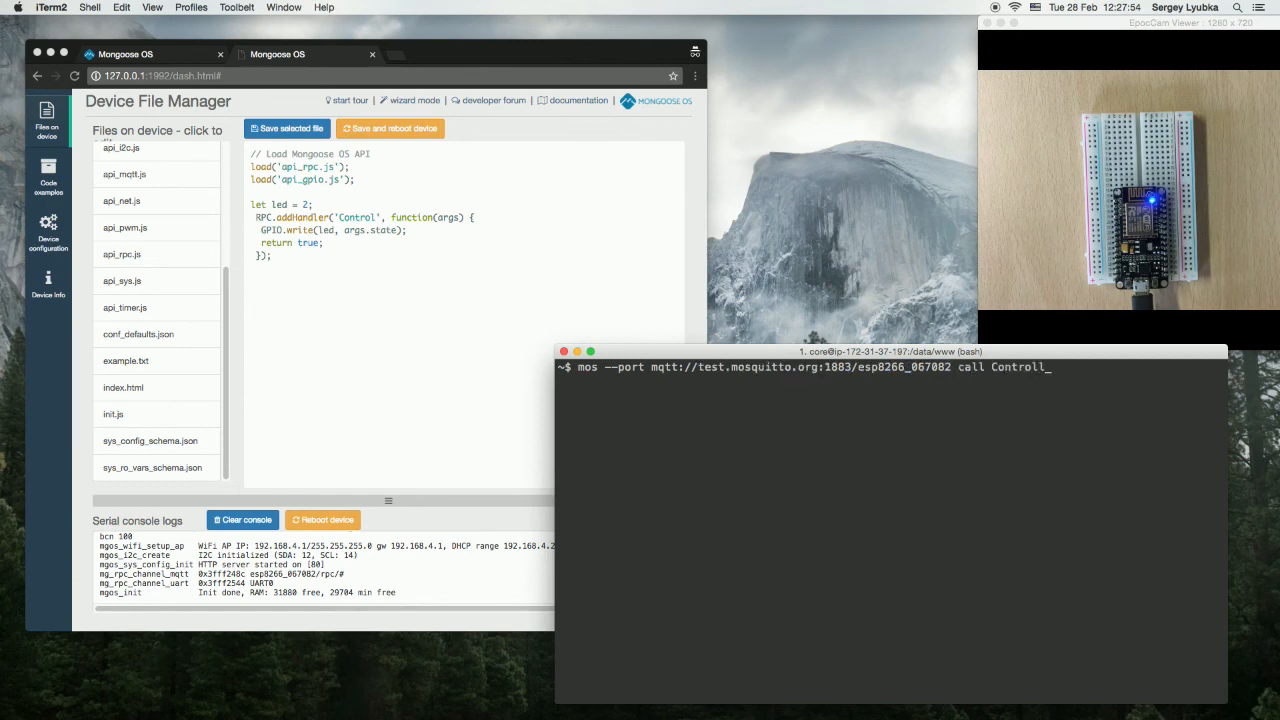
{"action": "type", "text": "''"}
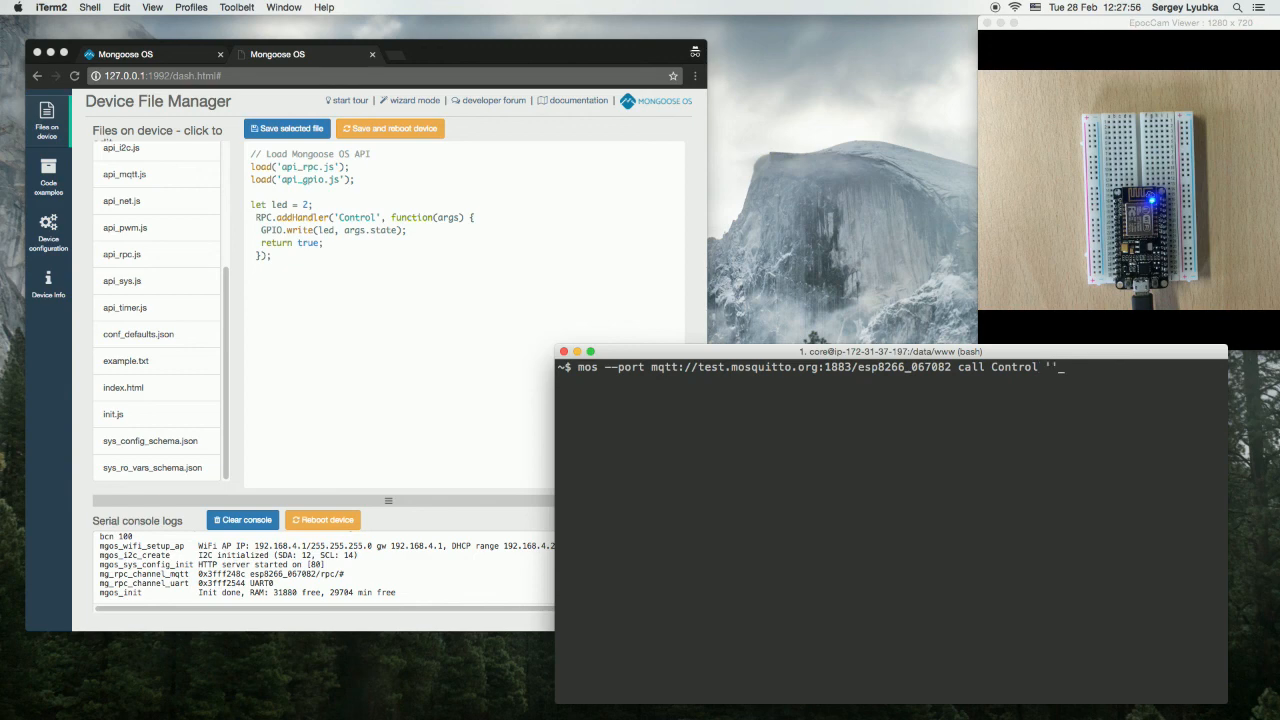
{"action": "type", "text": "{\"}"}
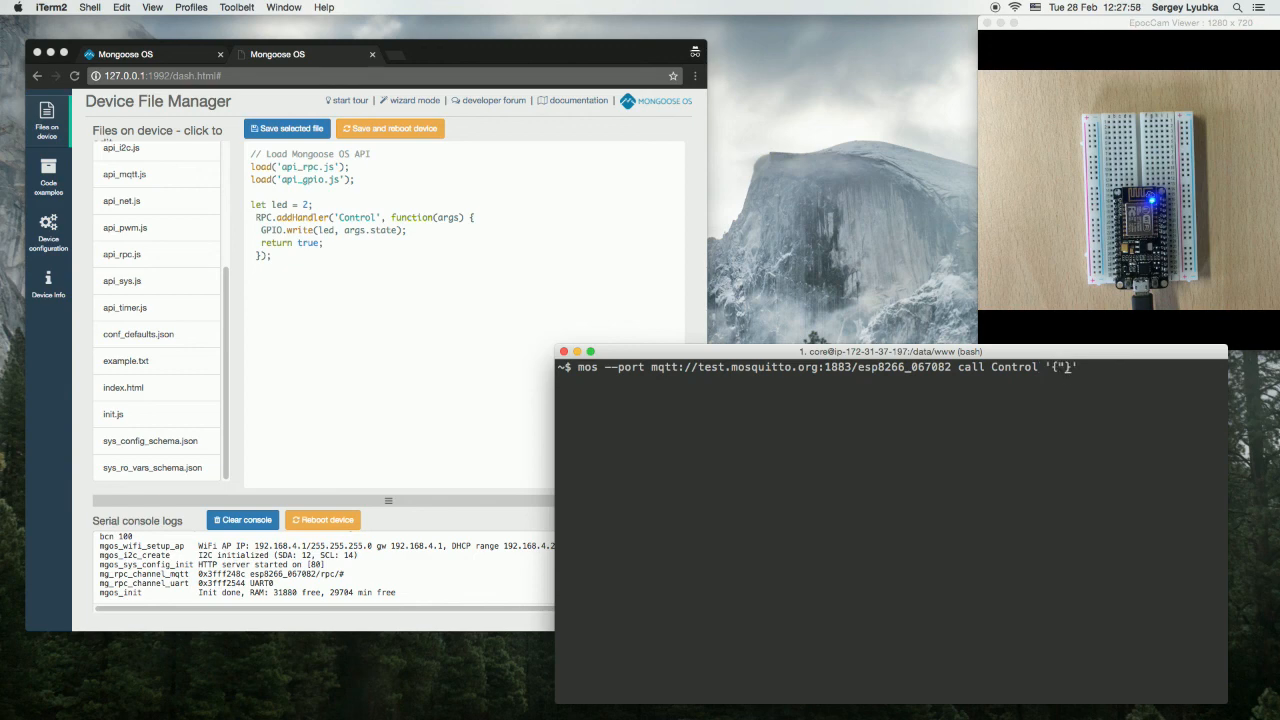